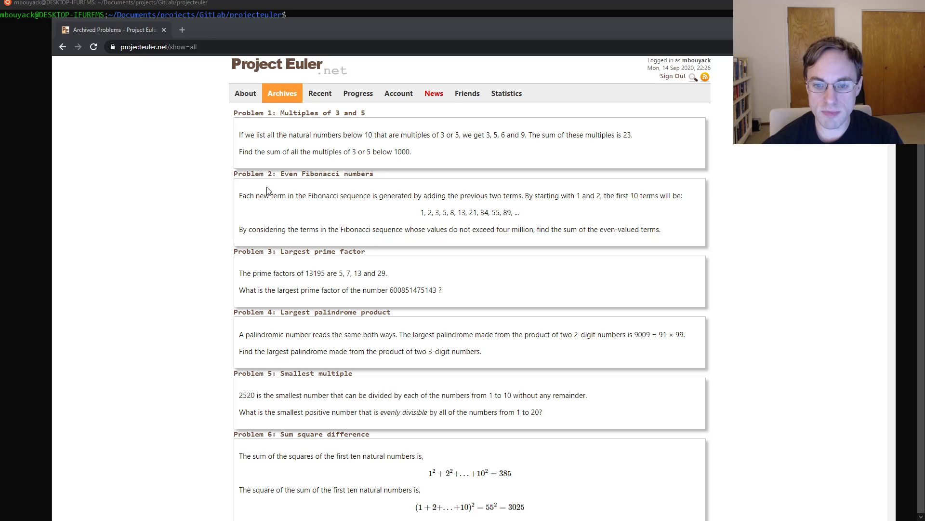
mouse_move(367, 148)
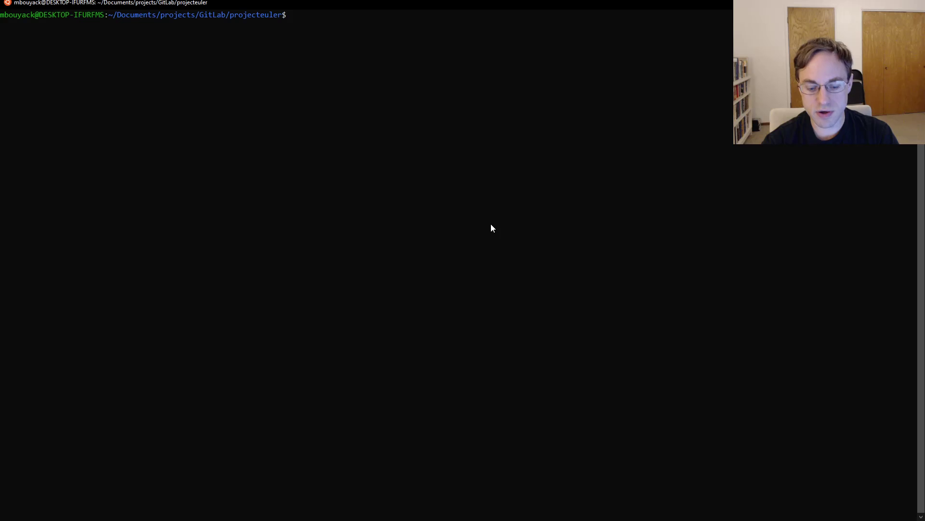
Launch emacs from the terminal and visit the new file template/analysis.txt.
text(ema)
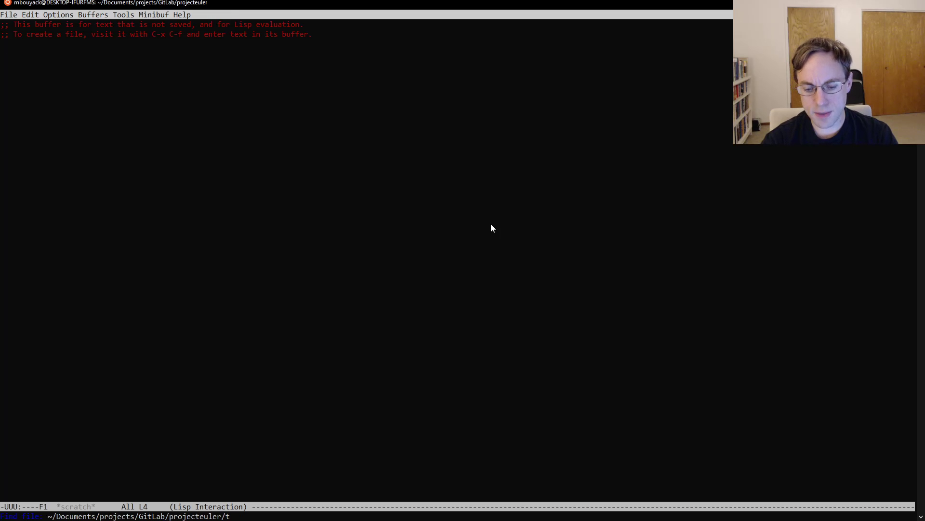
text(emplate/)
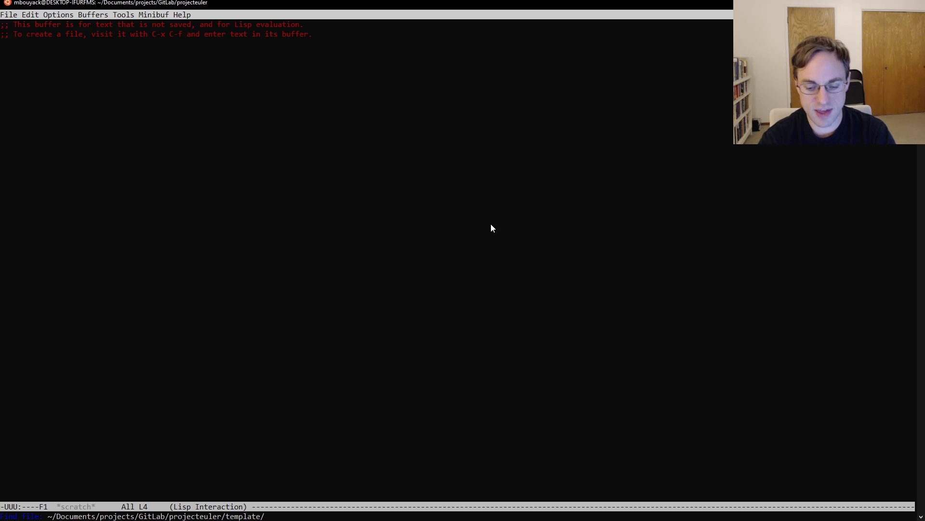
text(analys)
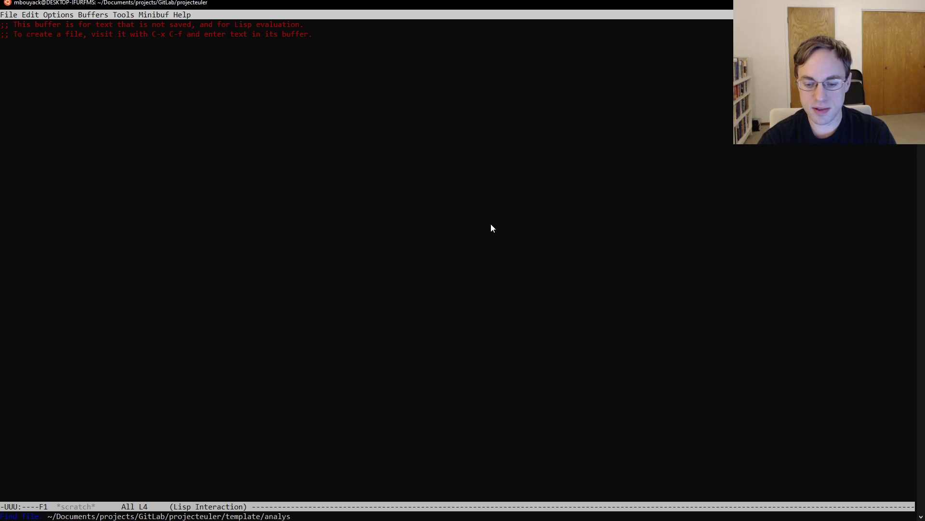
text(is.txt)
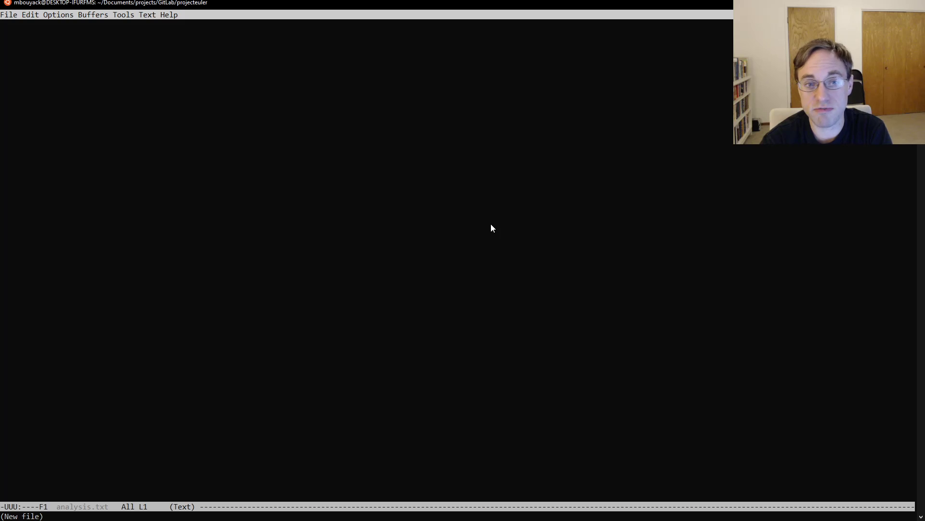
List the residue lines 15k, 15k + 3, 15k + 5 and 15k + 6 in analysis.txt.
text(15)
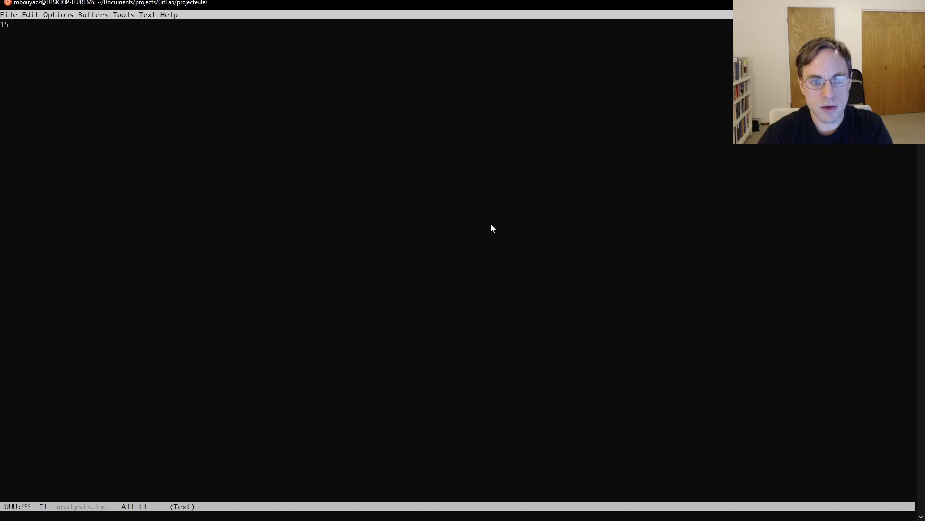
text(k)
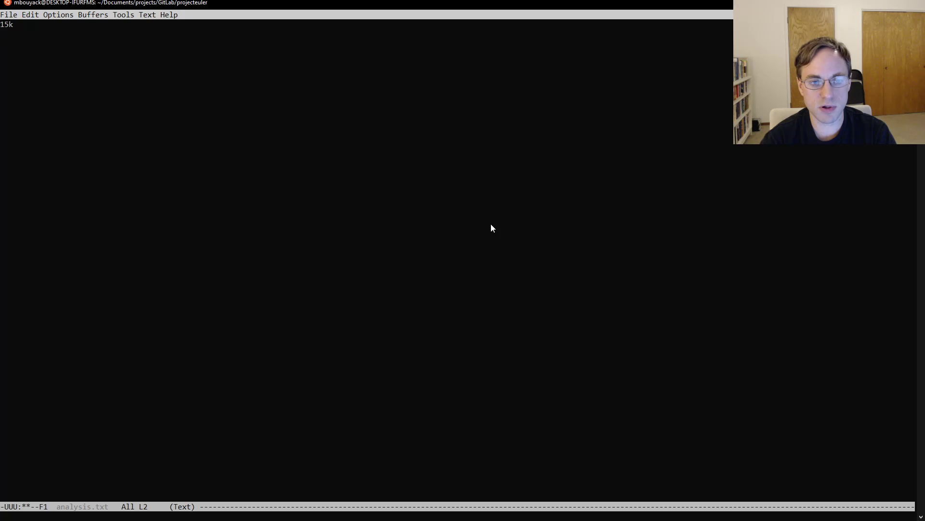
text(15)
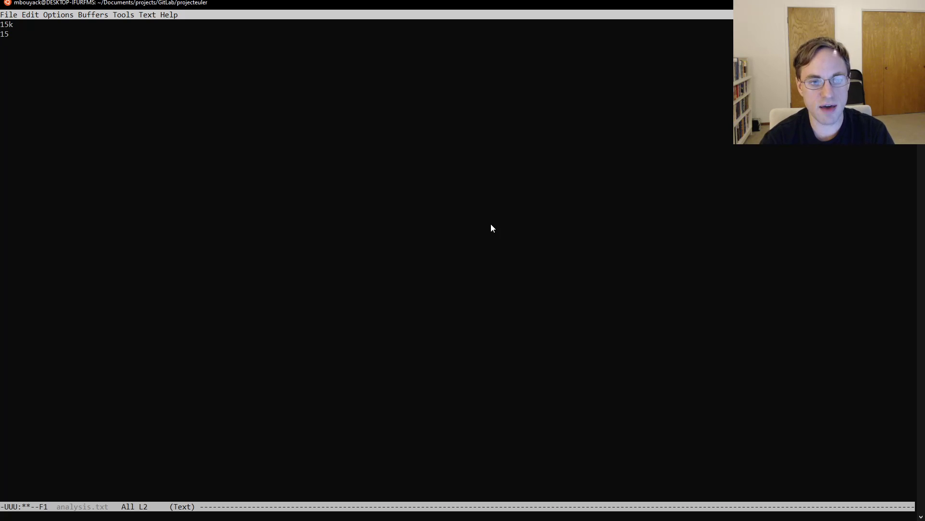
text(k +)
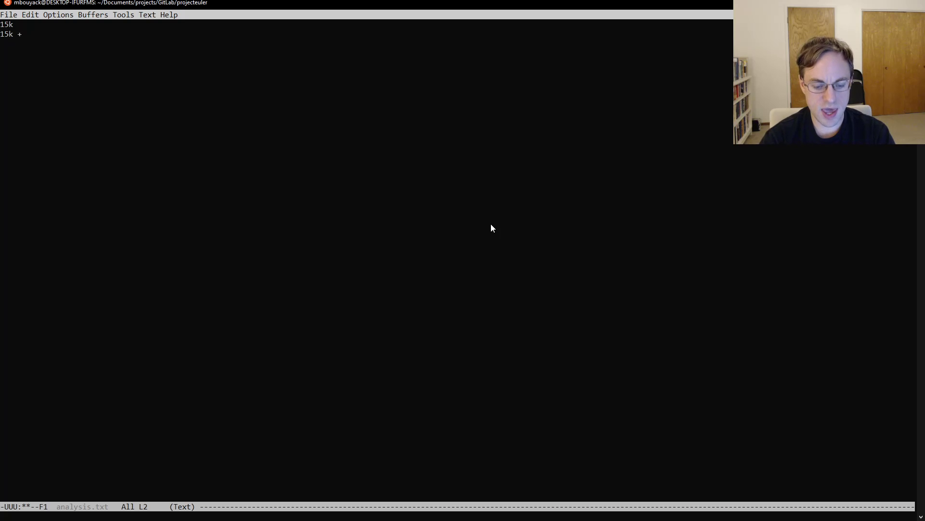
text(3)
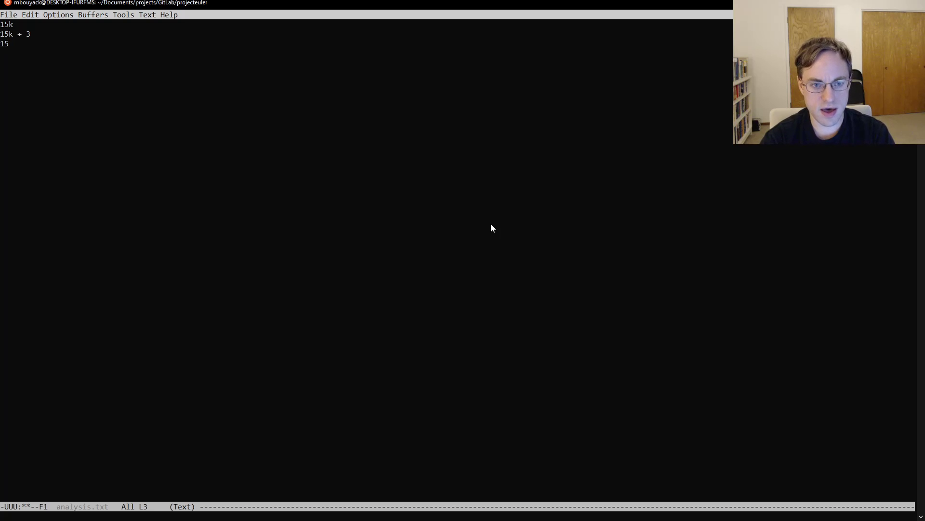
text(k)
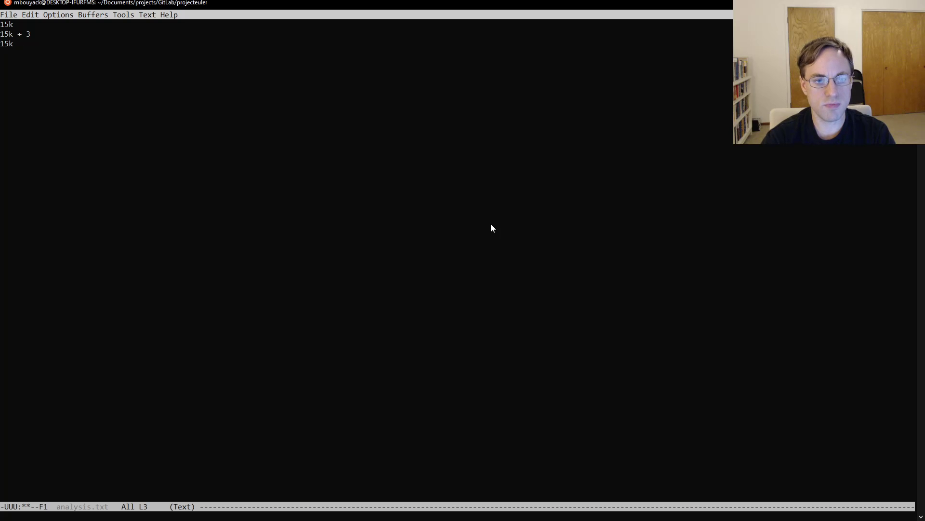
text(+ 5)
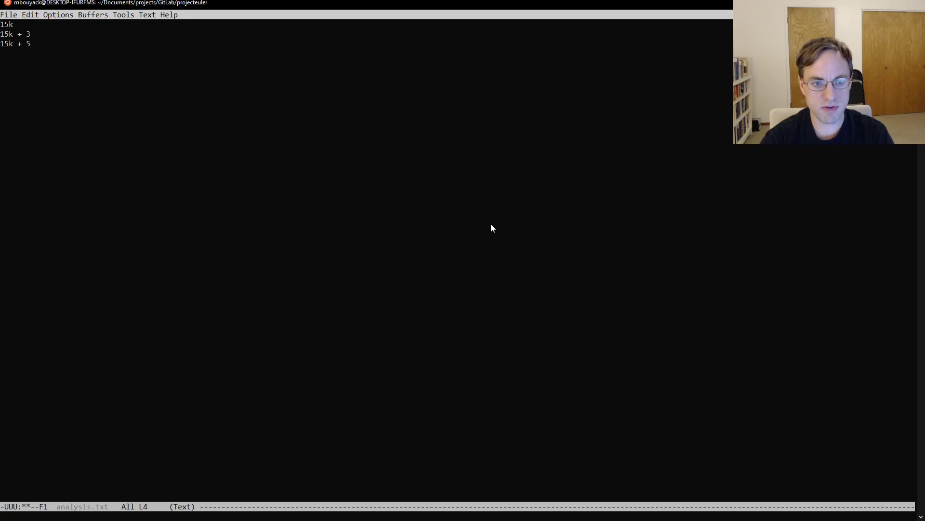
text(15k)
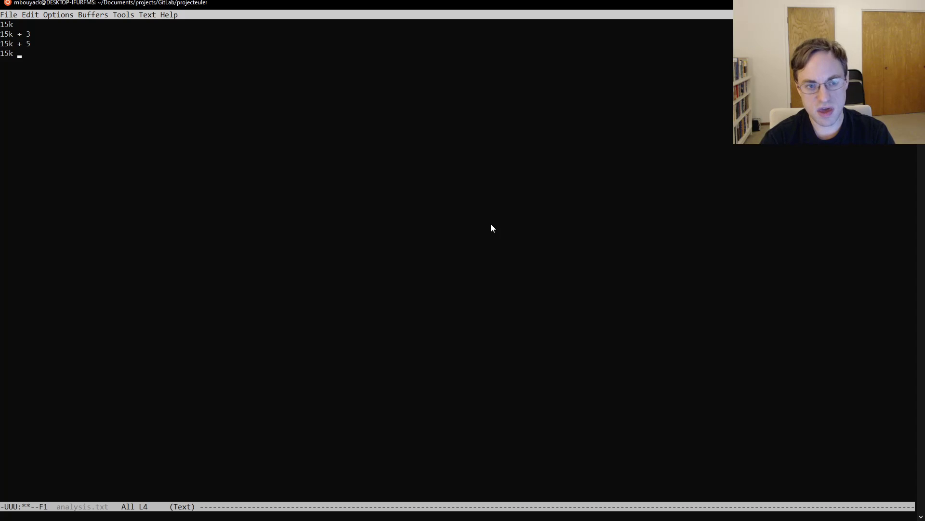
text(+ 6)
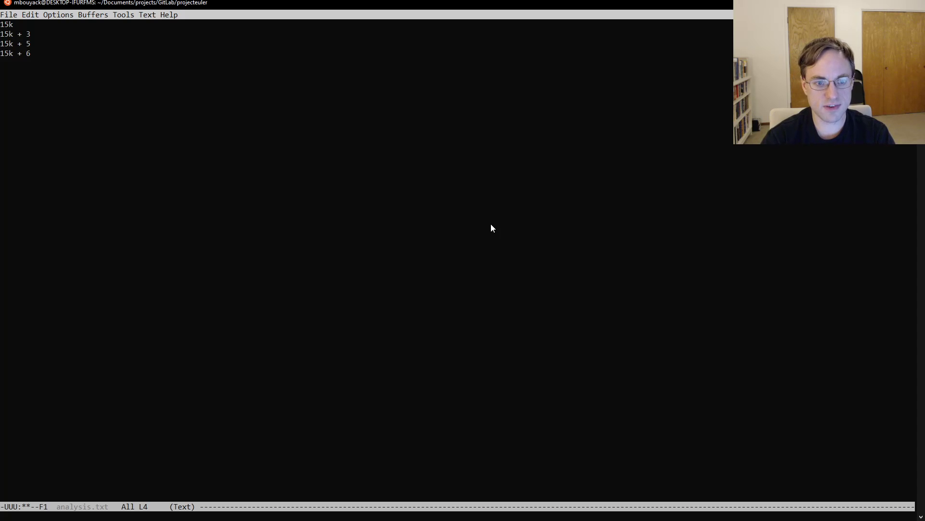
Add the lines 15k + 9, 15k + 10, 15k + 12 and remove the mistaken 15k + 15 line.
text(15k + 9)
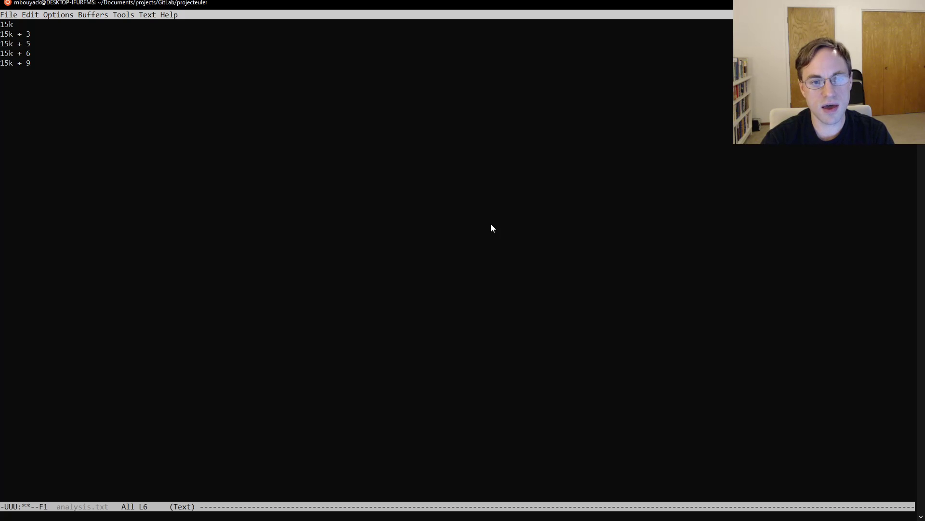
text(15k +)
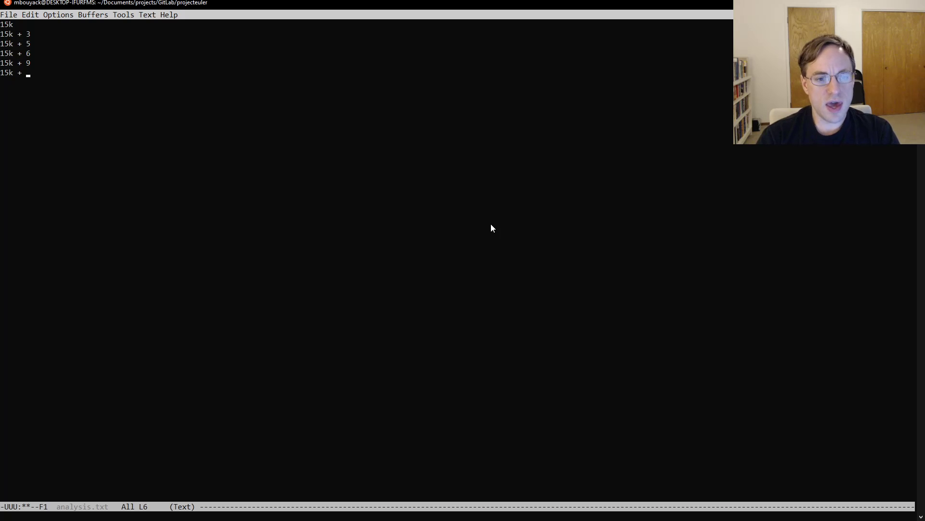
text(10)
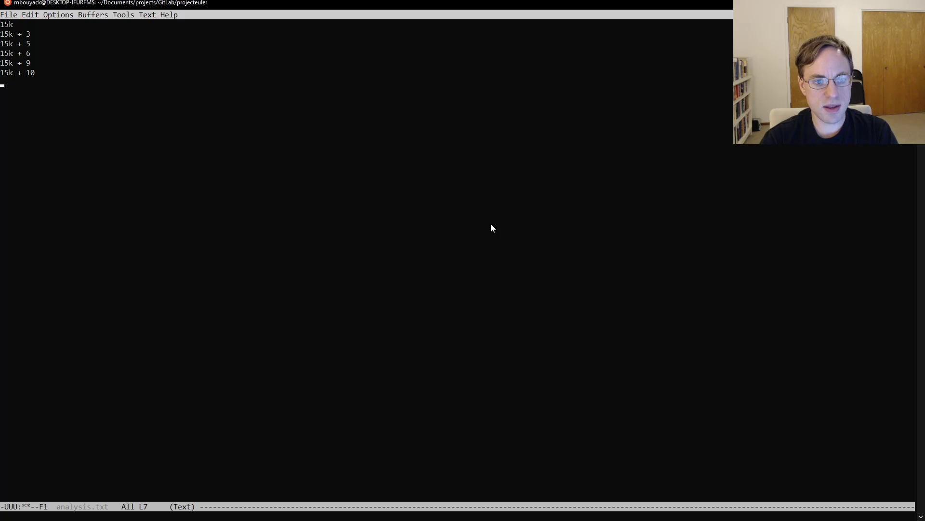
text(15k +)
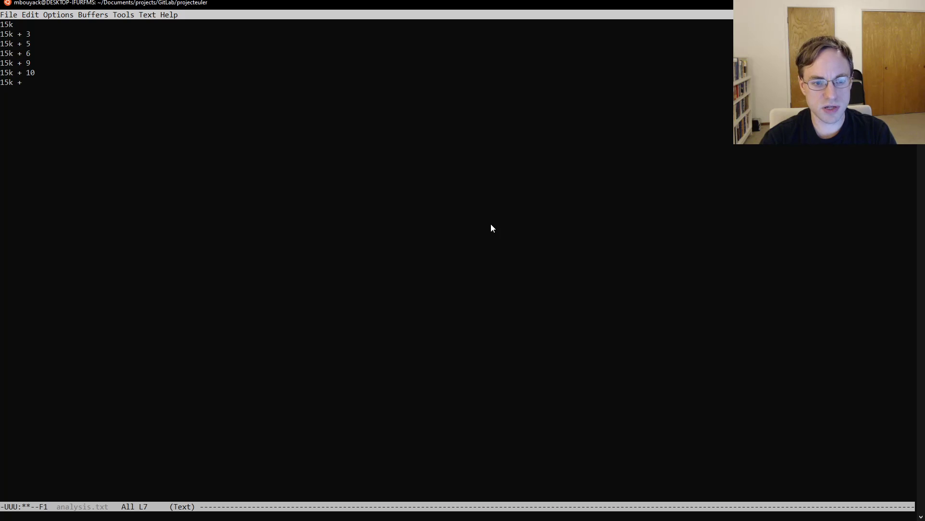
text(12)
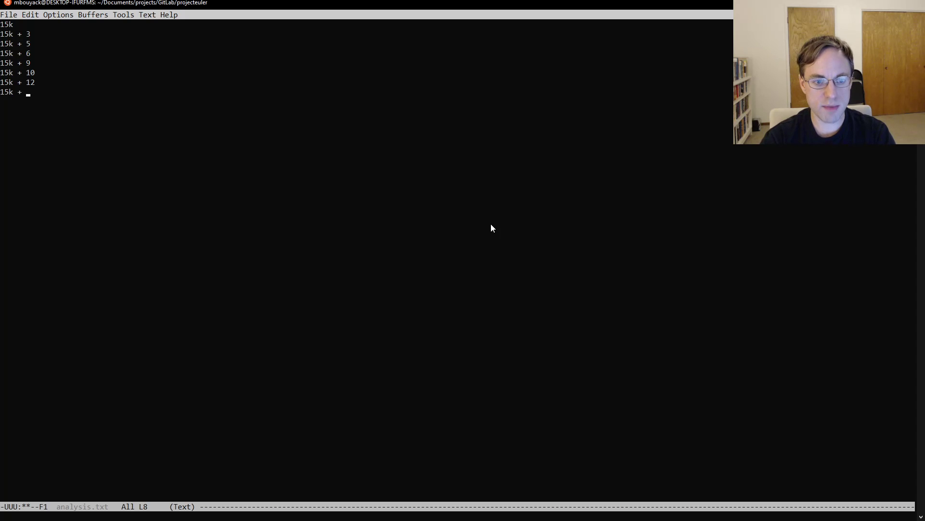
text(15)
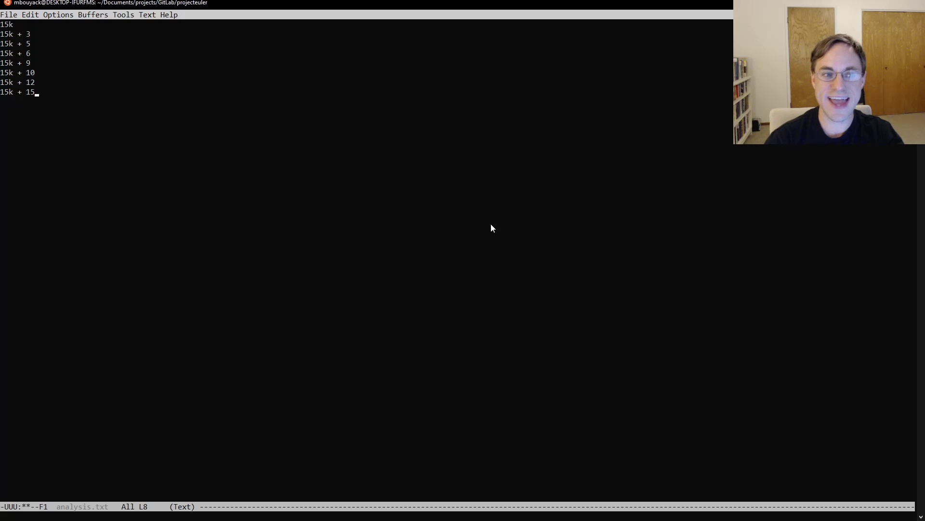
key(BackSpace)
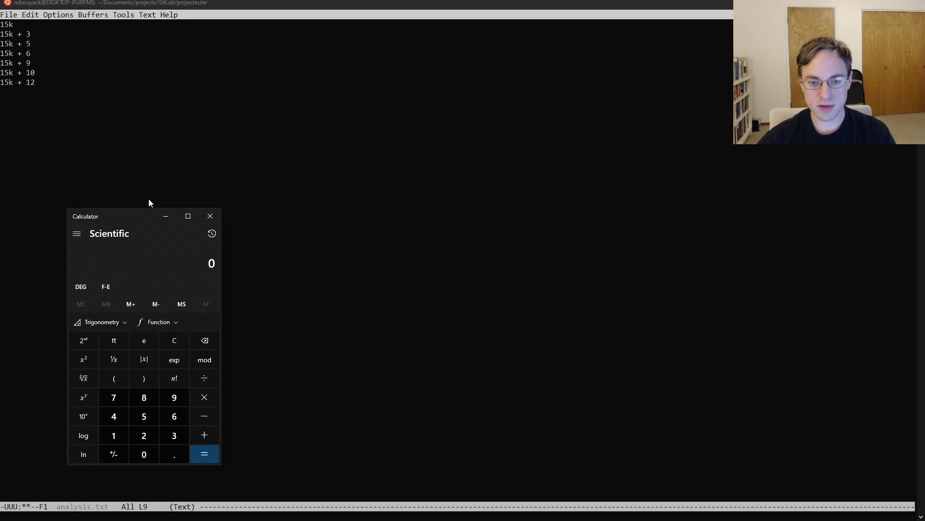
In Calculator, compute 15 × 7 = 105 for the combined k coefficient.
drag(85, 216, 155, 158)
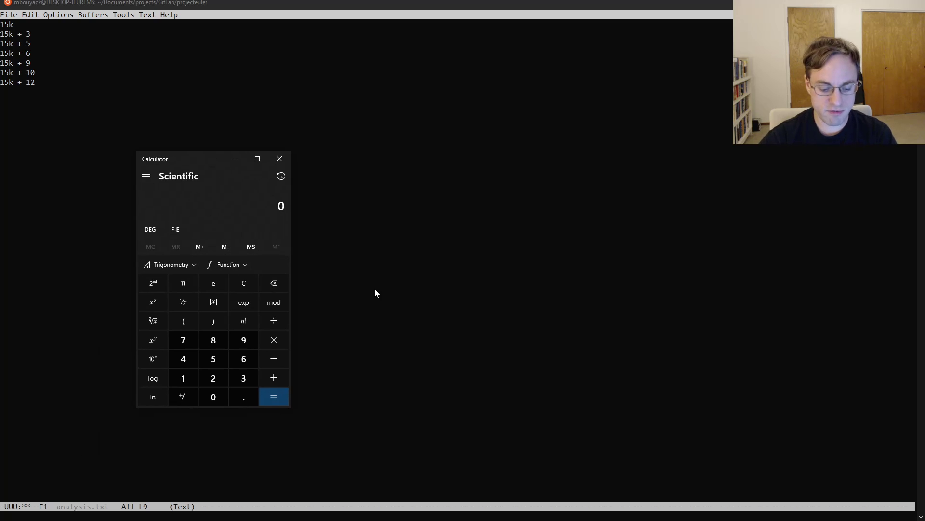
click(182, 340)
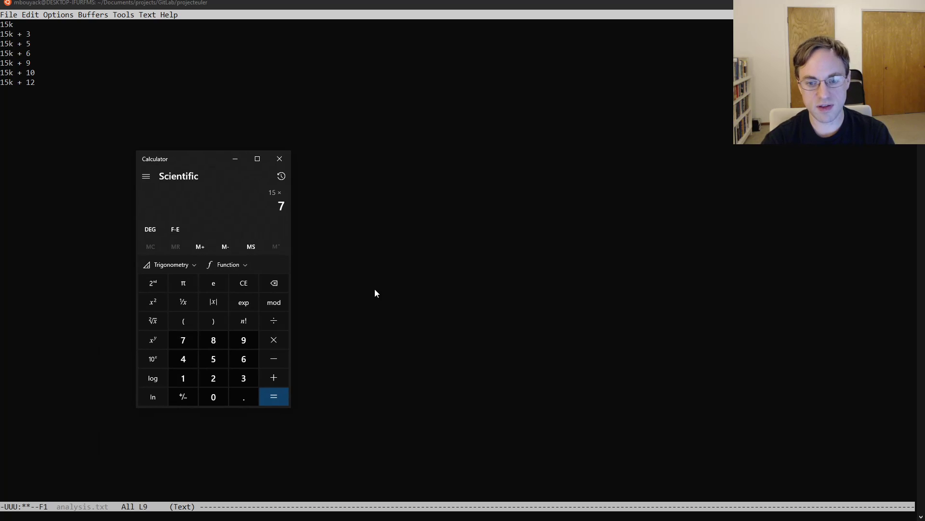
click(273, 396)
text(105k)
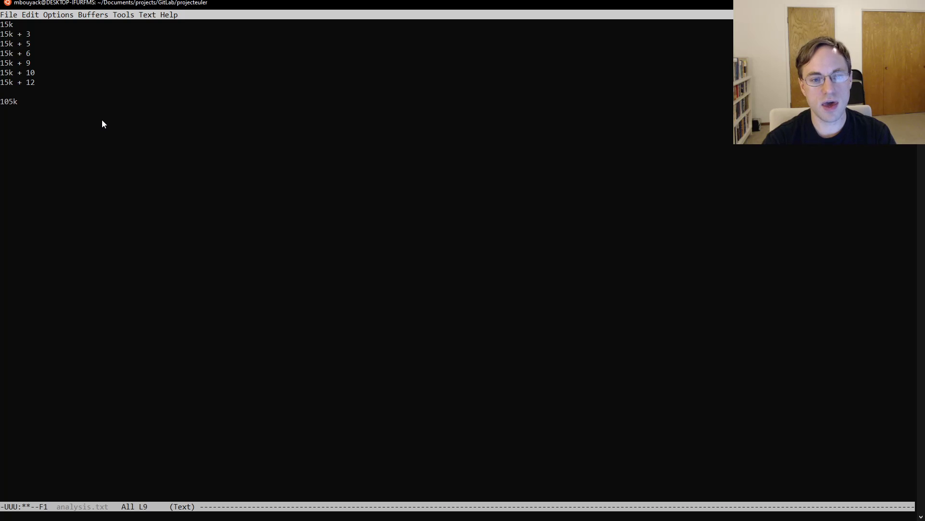
Note '105k +' and sum the offsets 3 + 5 + 6 + 9 + 10 + 12 = 45 in Calculator.
text(+)
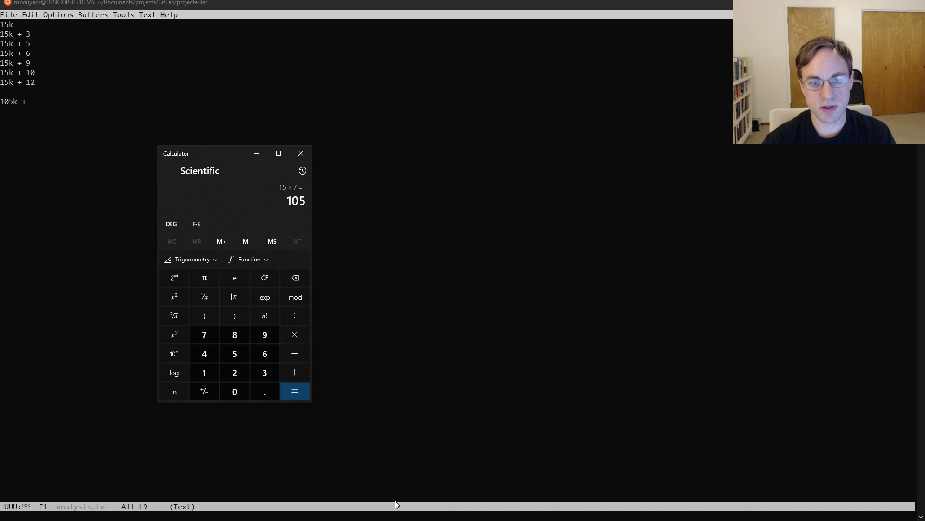
click(264, 277)
text(3 + 5 +)
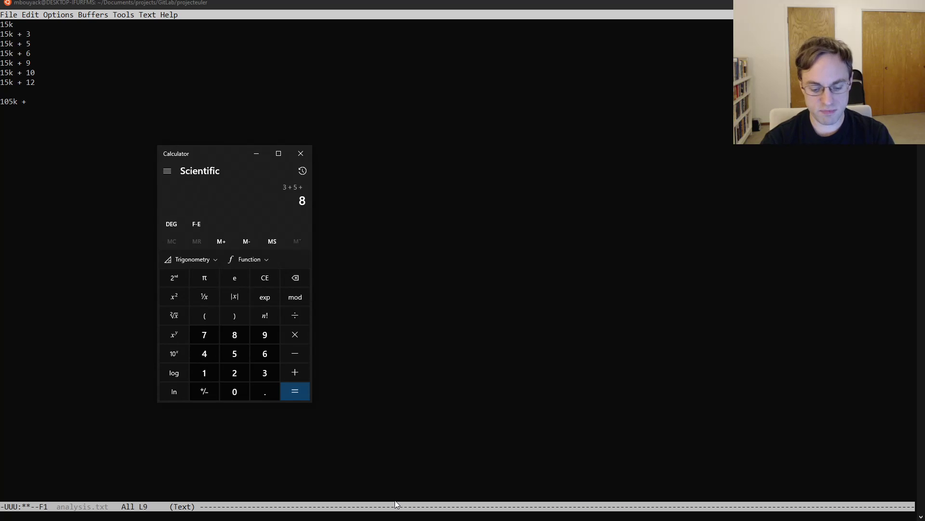
click(295, 372)
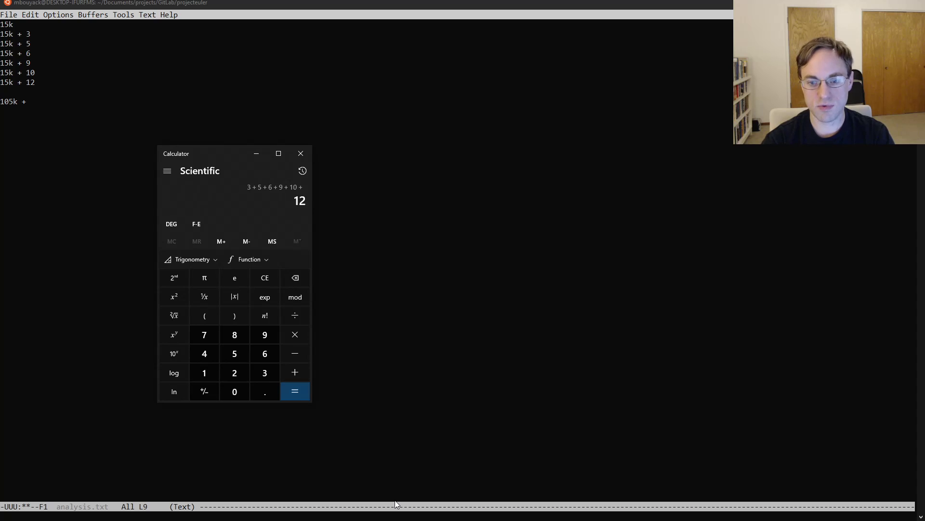
click(295, 391)
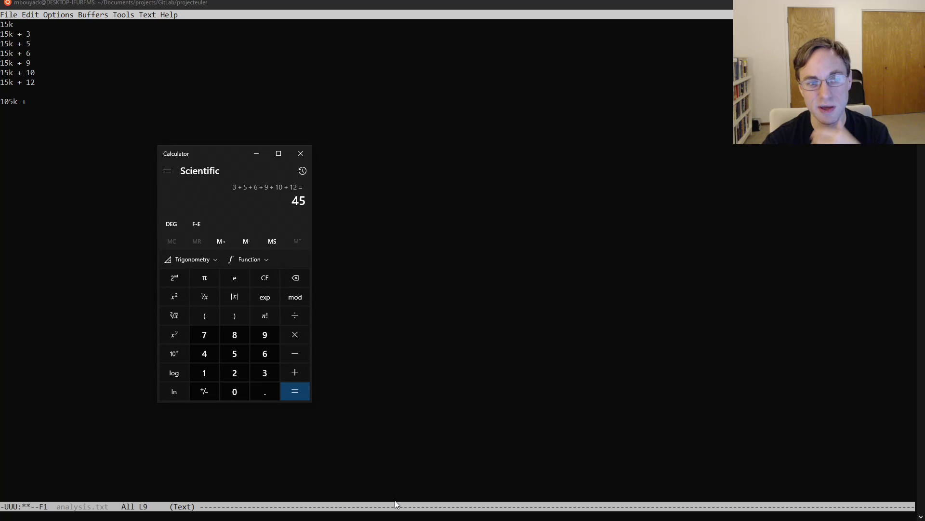
mouse_move(400, 467)
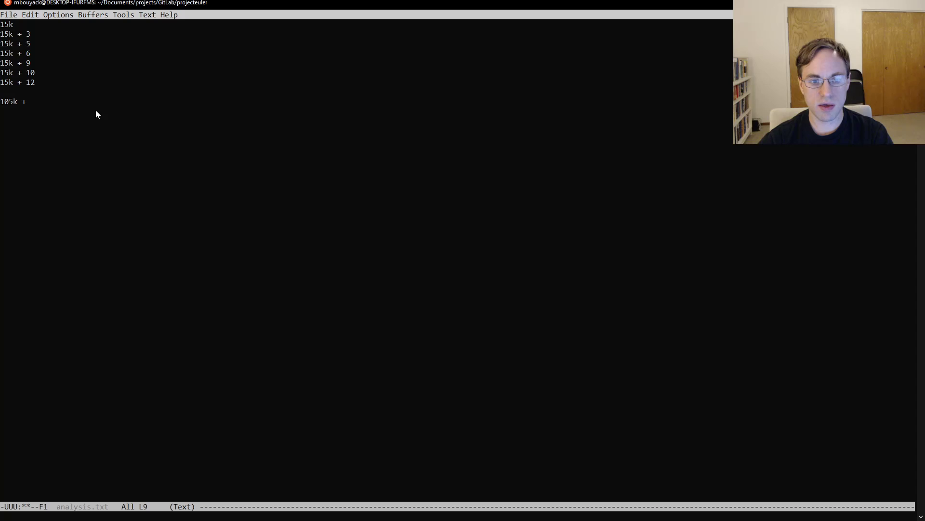
Complete the block total line as 105k + 45 and begin the 'B =' line.
text(45)
text(B =)
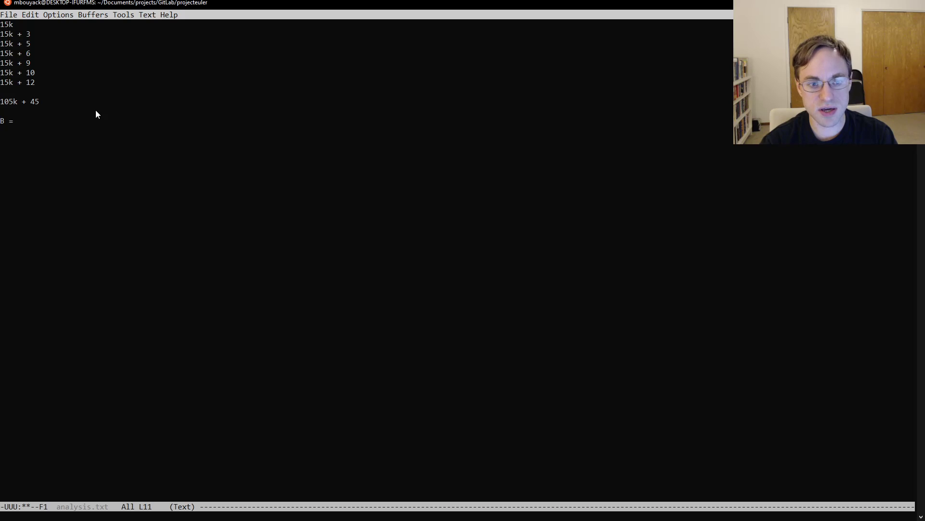
Define B = floor(N/15) in analysis.txt.
text(floor()
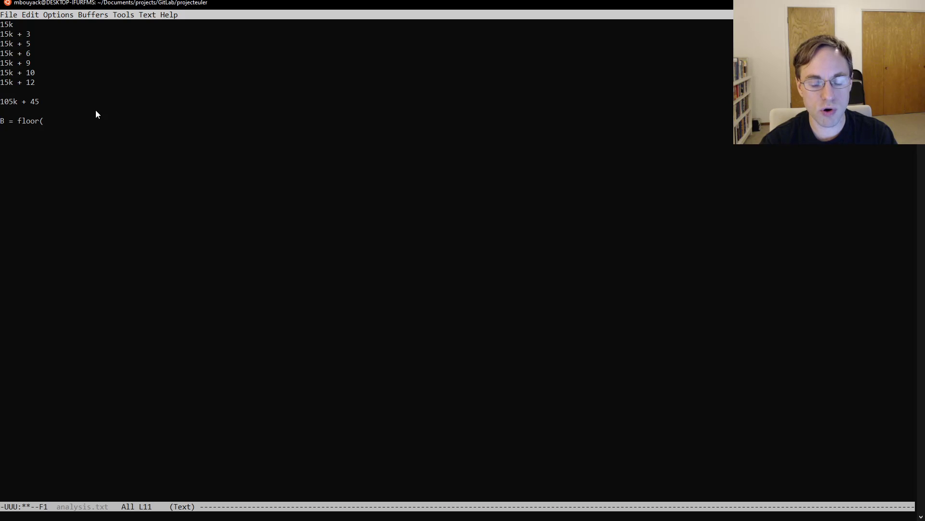
text(N/15)
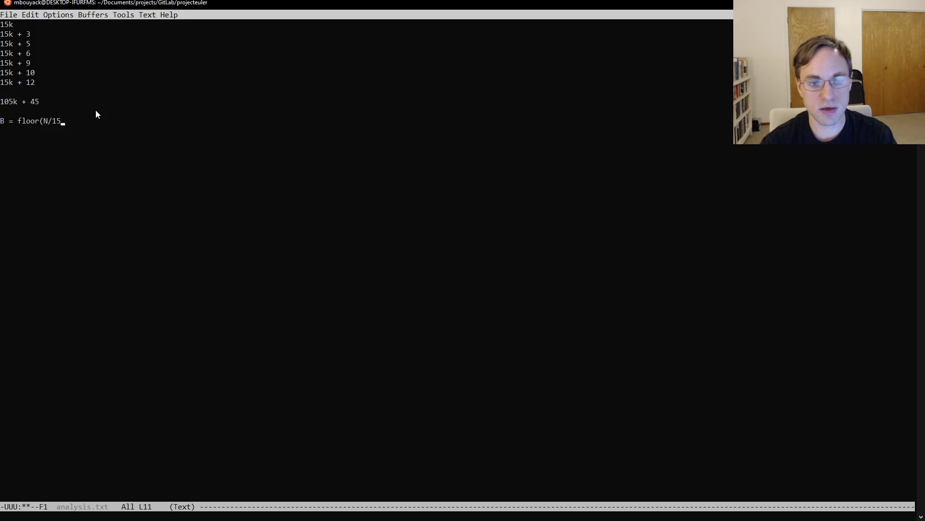
text())
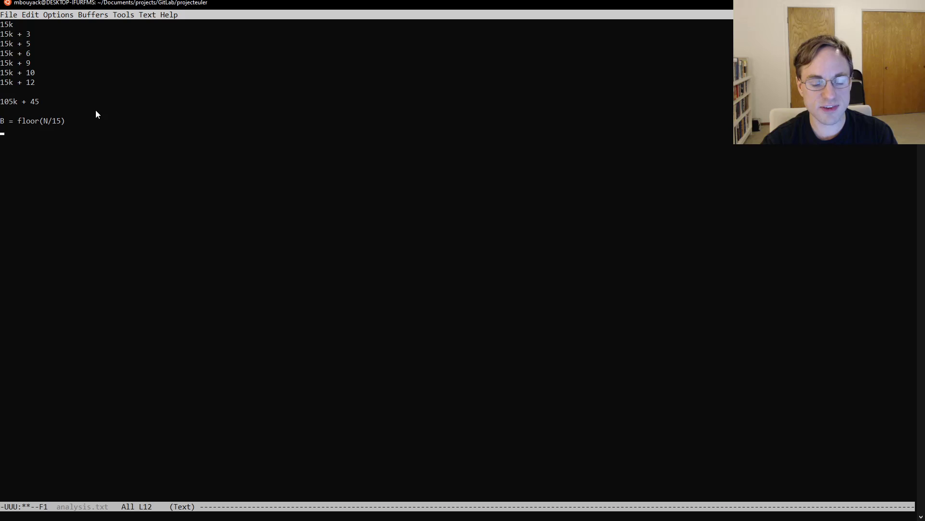
Write S = sum(k = 0 to B-1: 105k + 45) = on the next line.
text(S = sum()
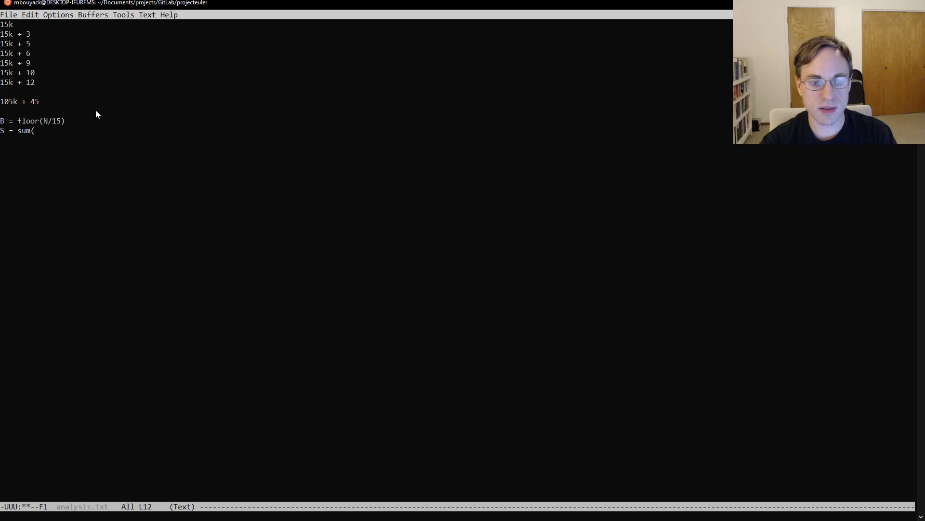
text(i = 0)
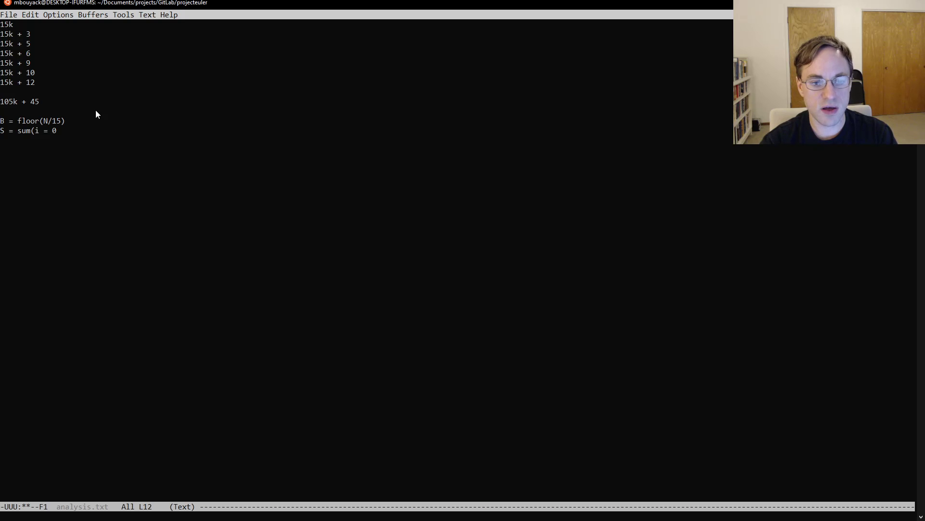
text(B)
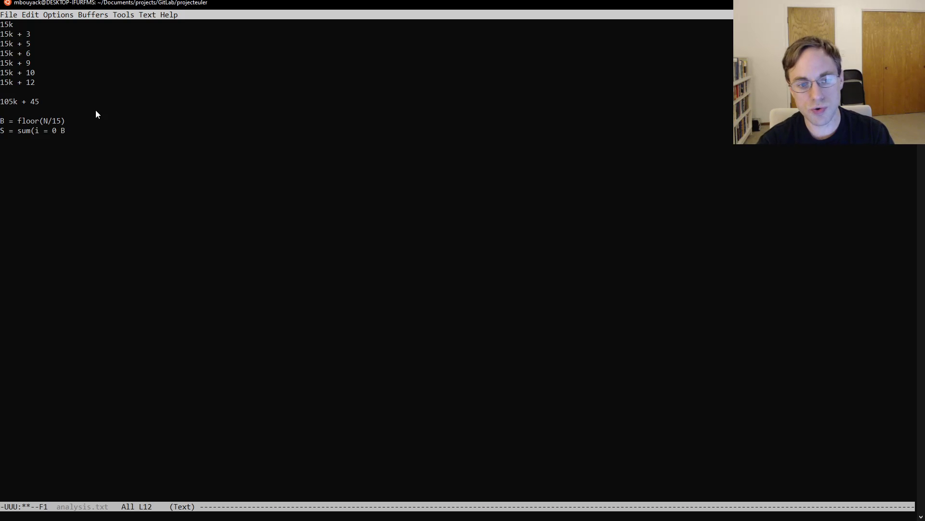
text(to B-1)
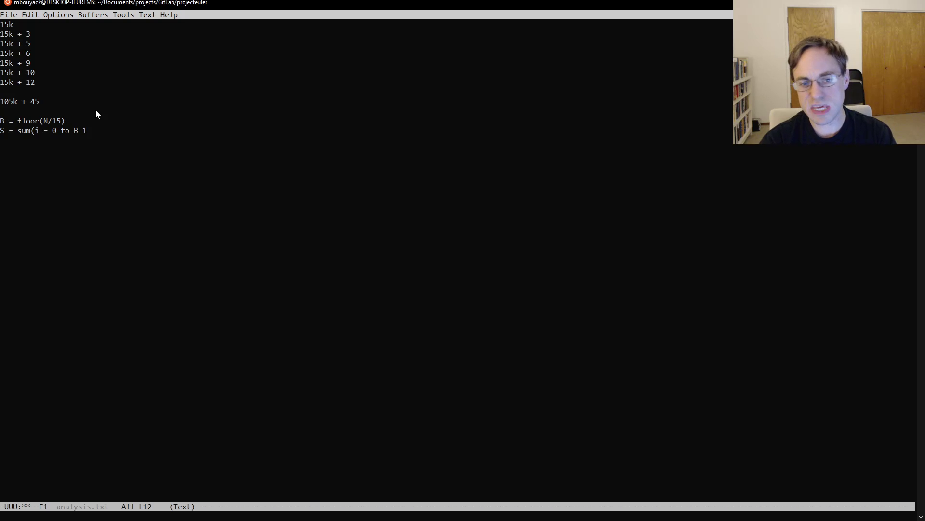
text(:)
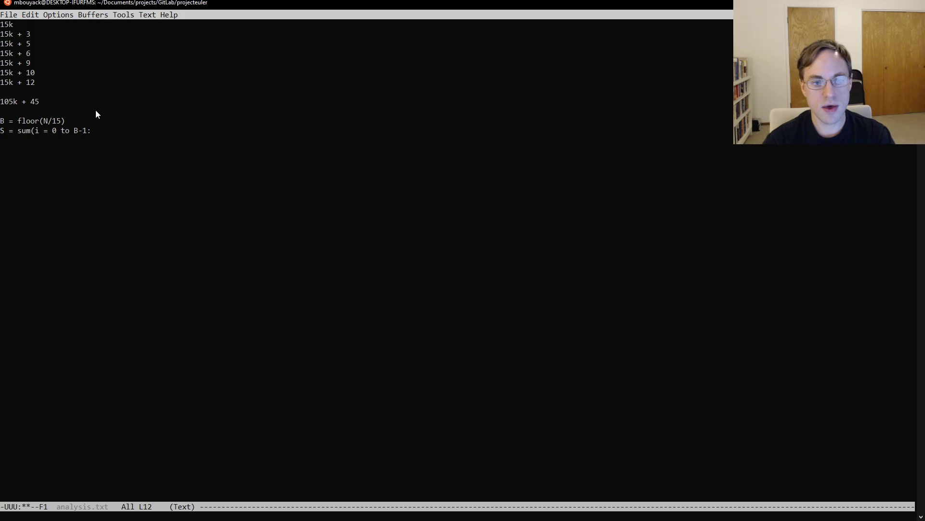
text(1)
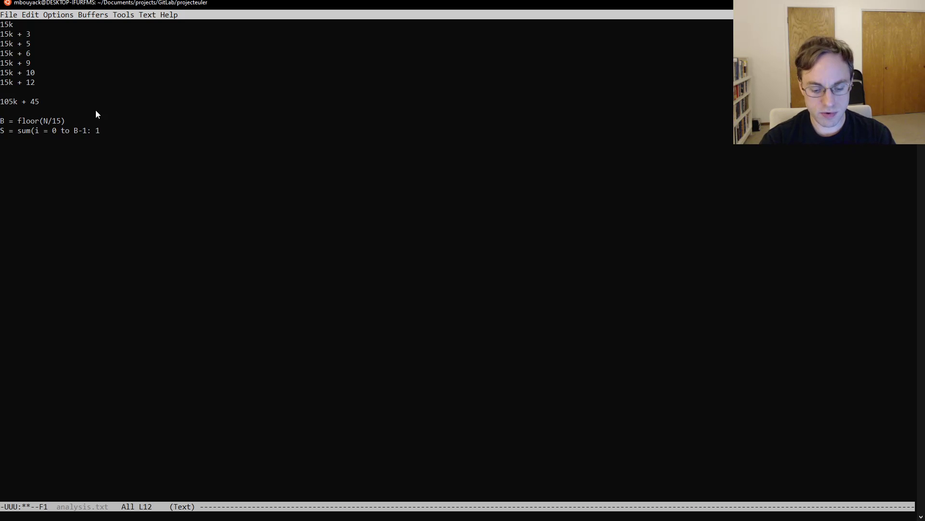
text(105i +)
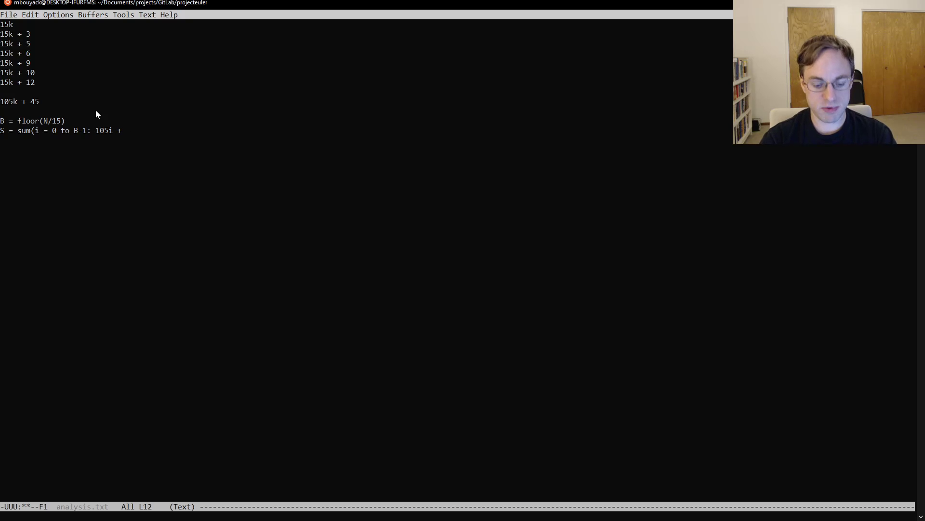
text(45))
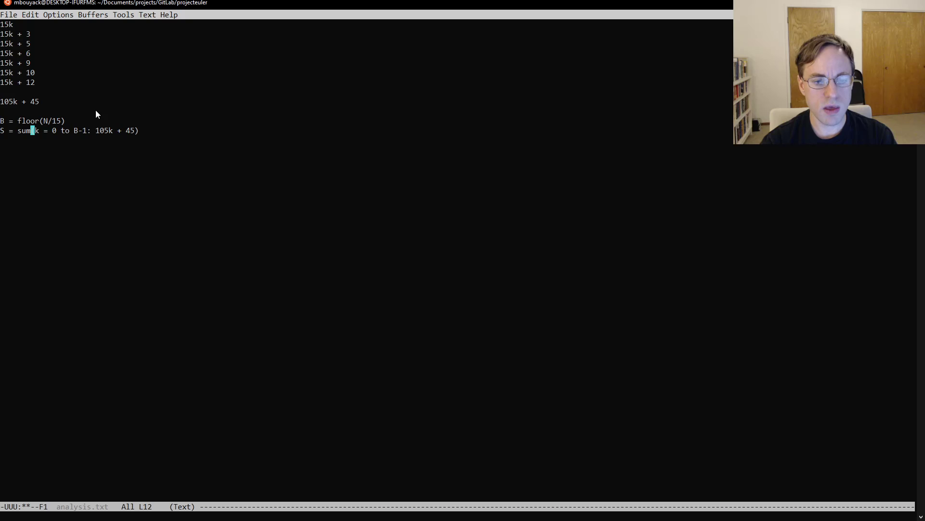
text(=)
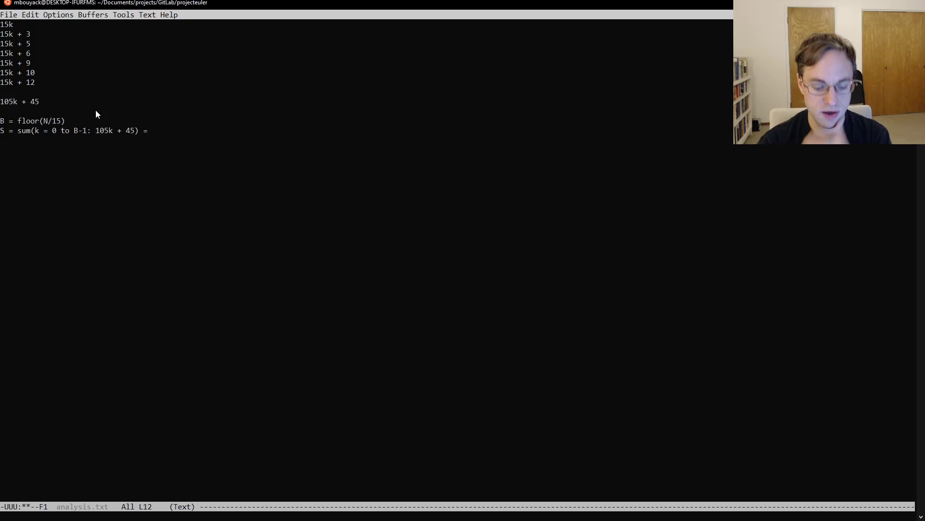
Extend the S line with = sum(k = 0 to B-1: 105k) + 45B.
text(sum(k =)
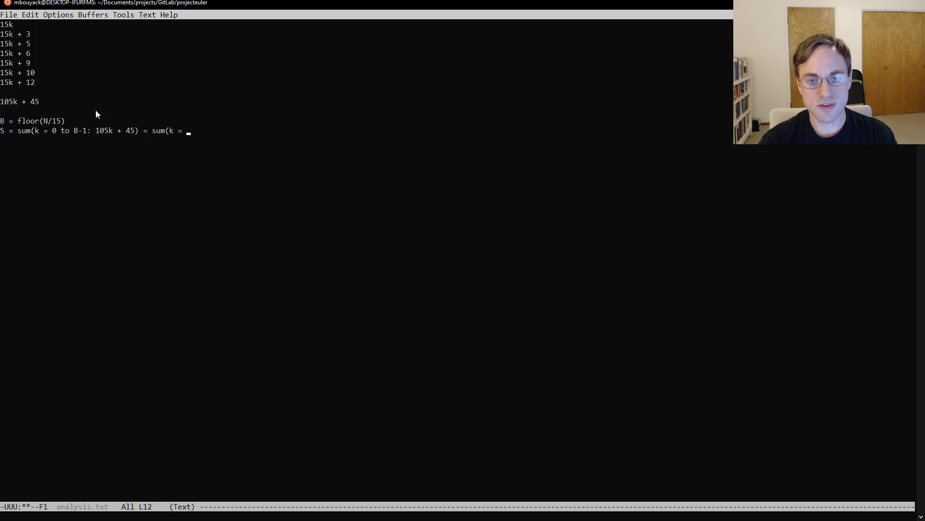
text(0to)
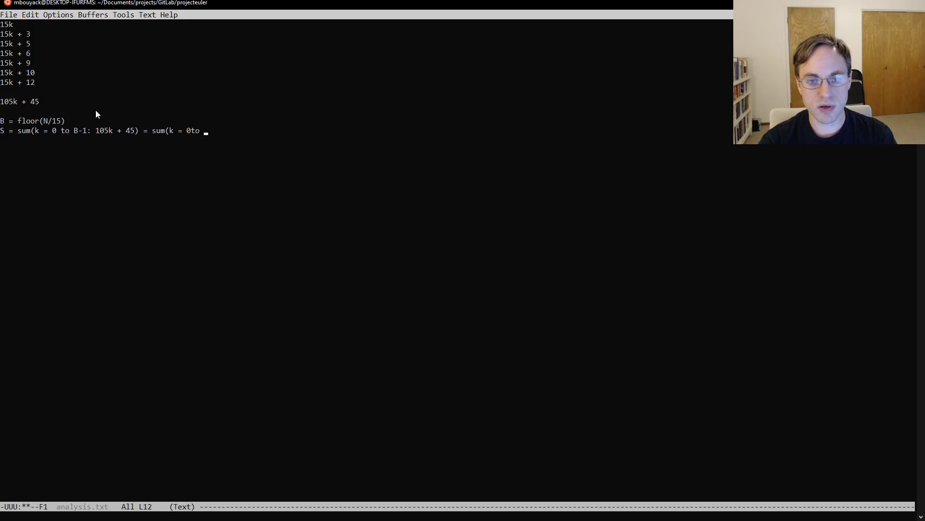
text(B-1: 1)
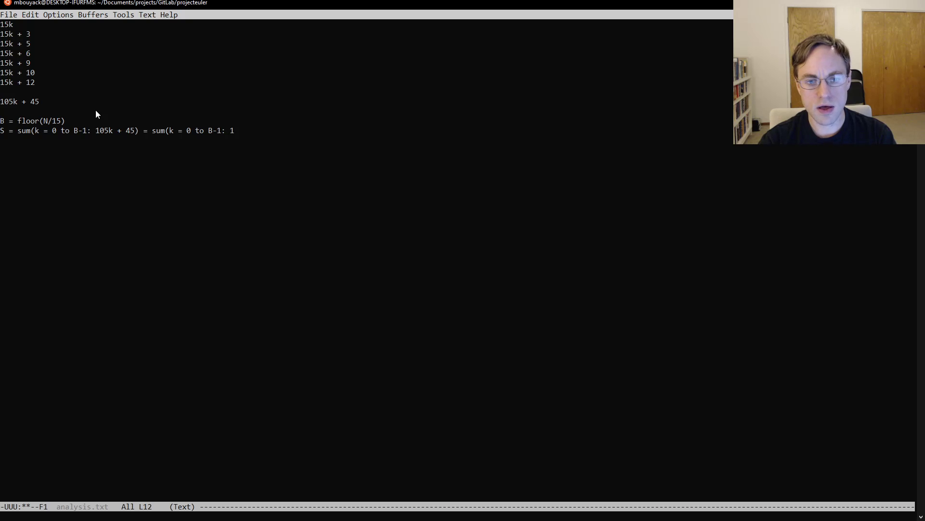
text(05k) +)
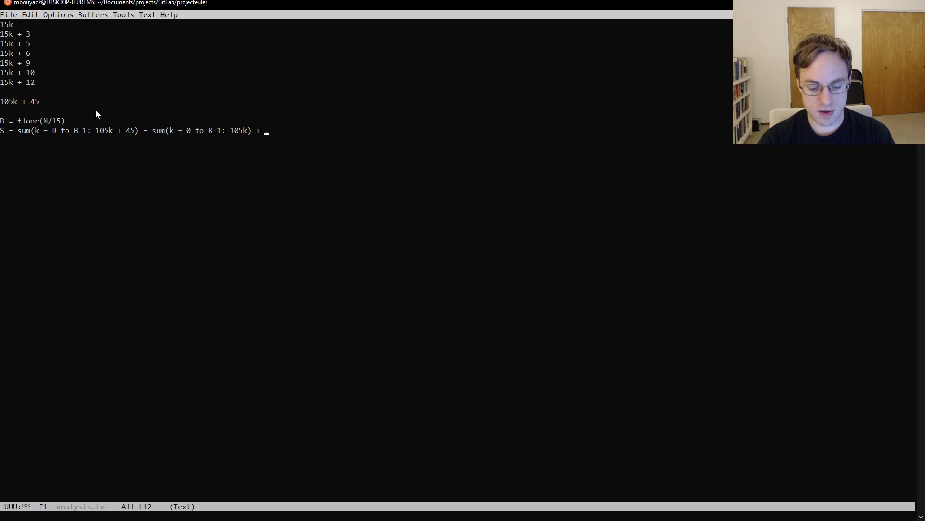
text(45B =)
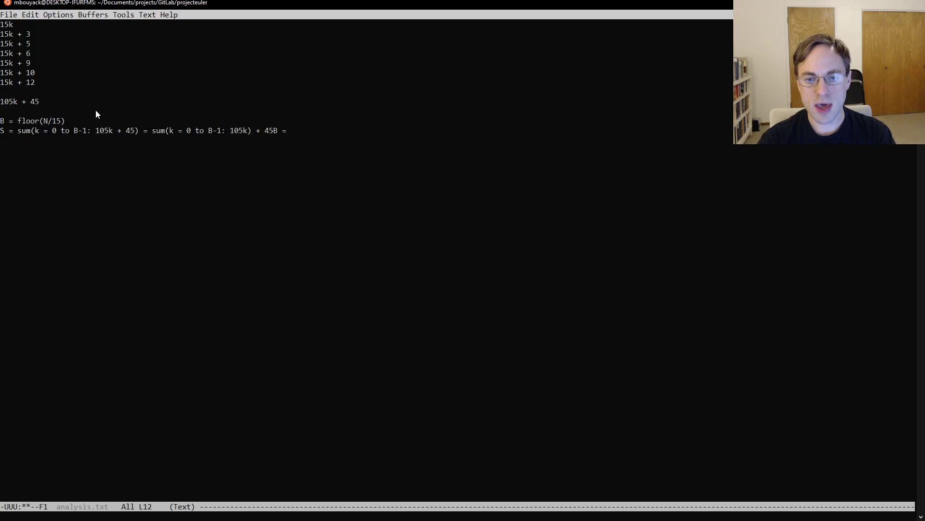
Continue with = 105 * sum(k = 0 to B-1: k) + 45B =.
text(s)
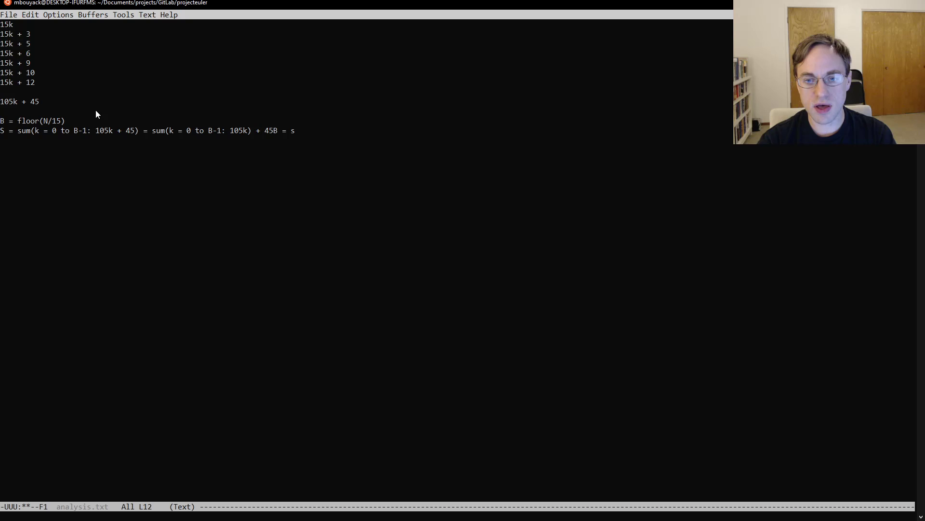
text(05)
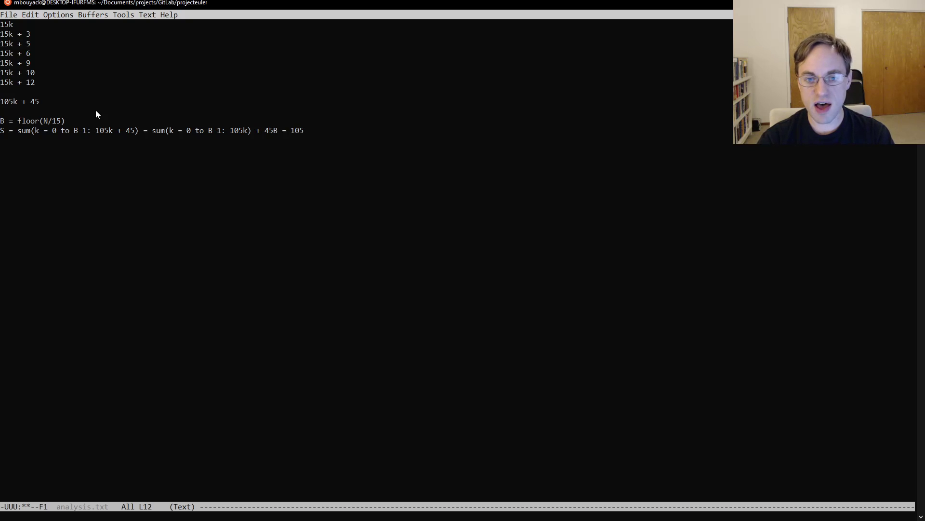
text(8)
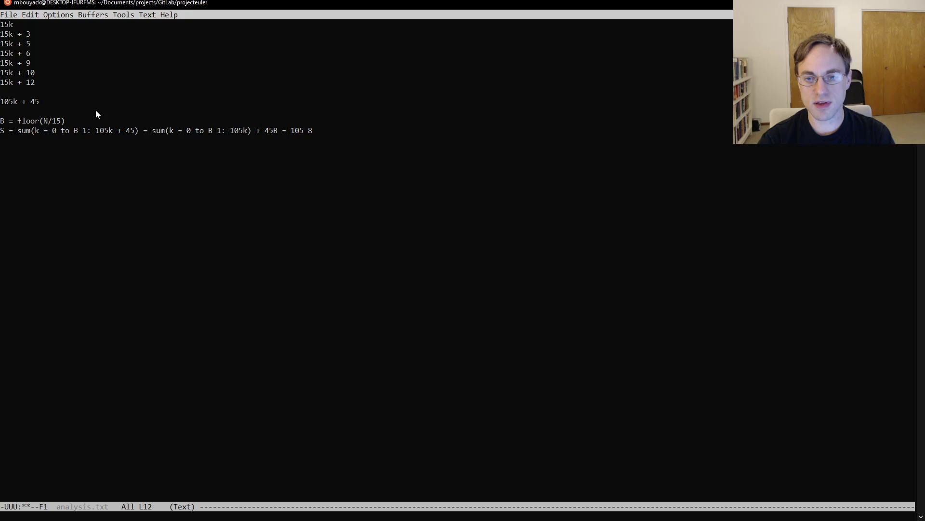
text(* sum()
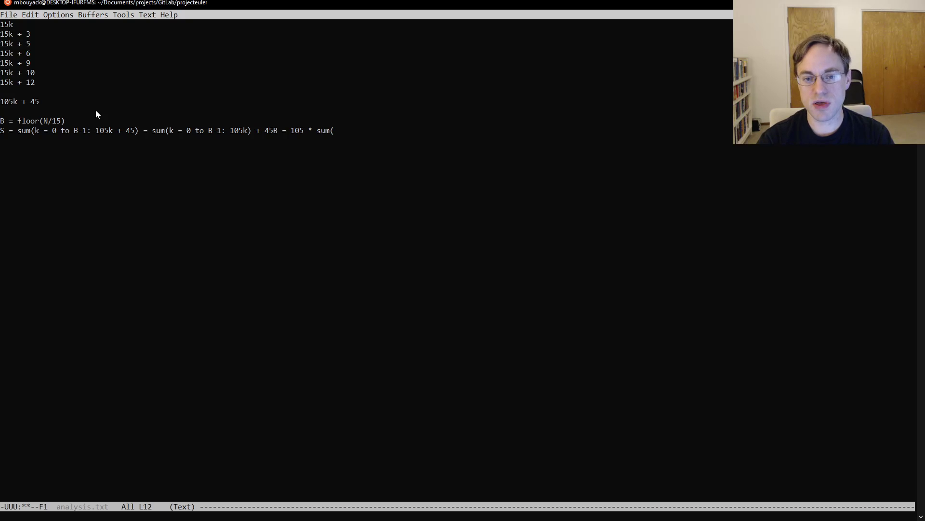
text(k = 0 to B-1: k)
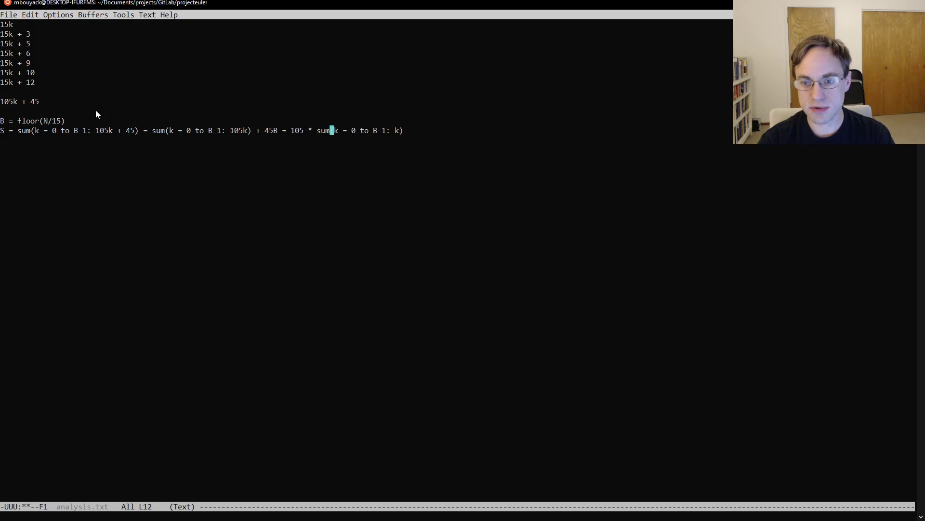
text(+ 34)
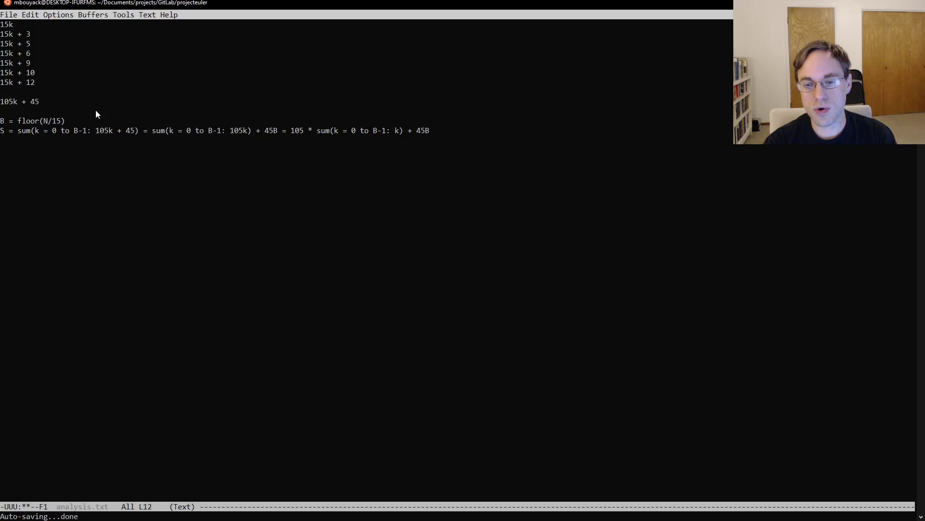
text(=)
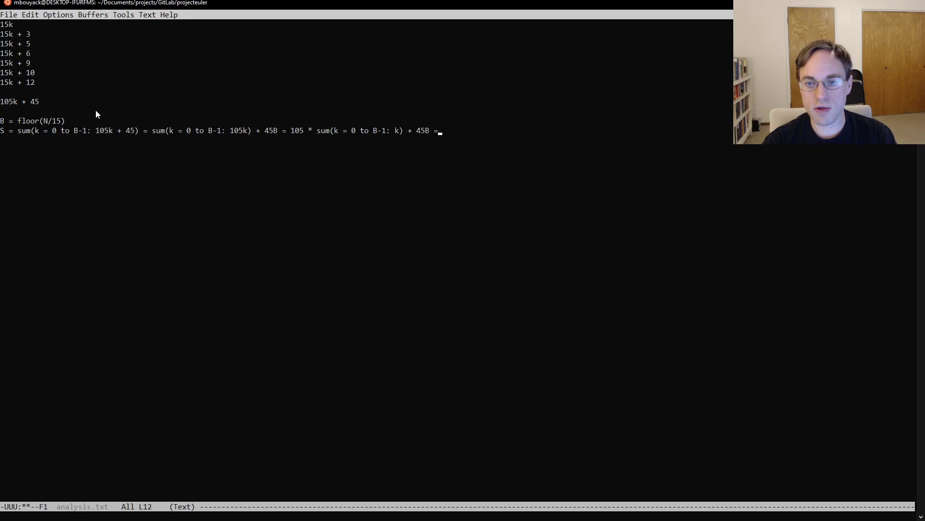
Finish the S line with the closed form 105 * B * (B-1) / 2 + 45B.
text(105 * B *)
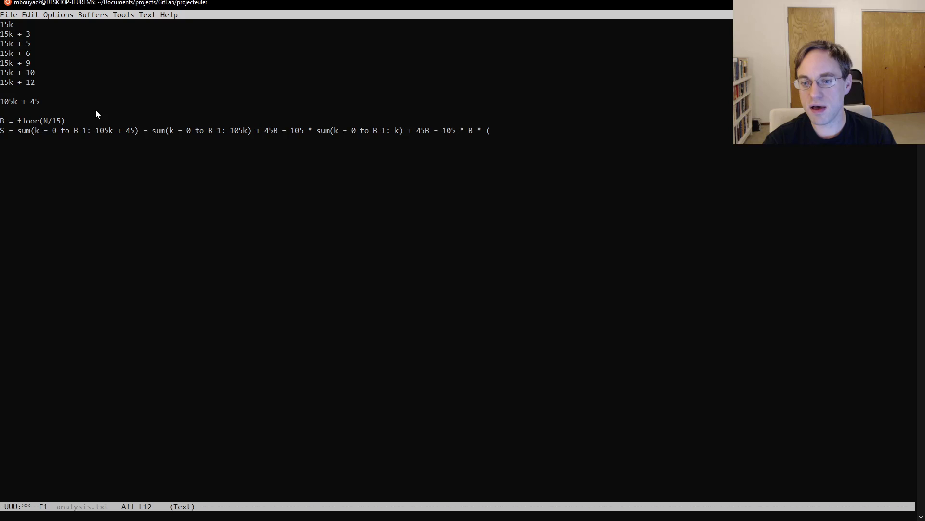
text((B-1) / 2)
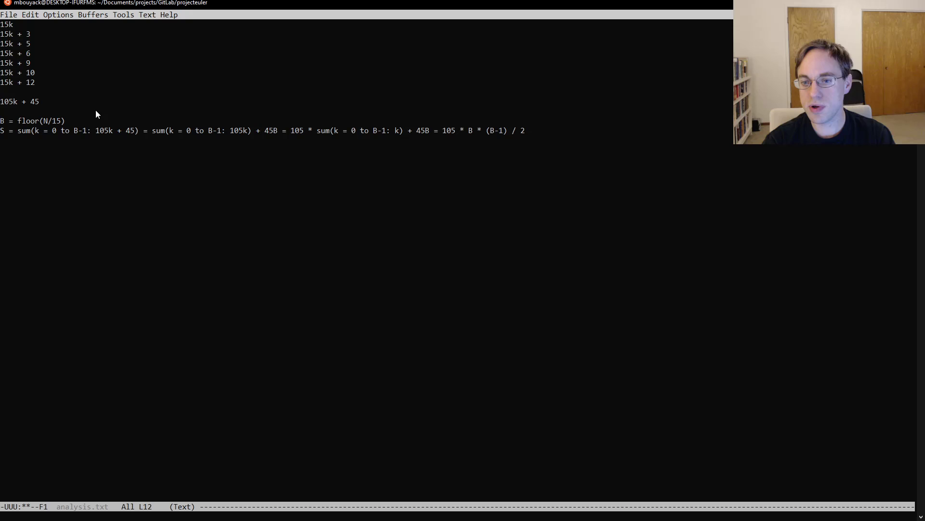
text(+ 45B)
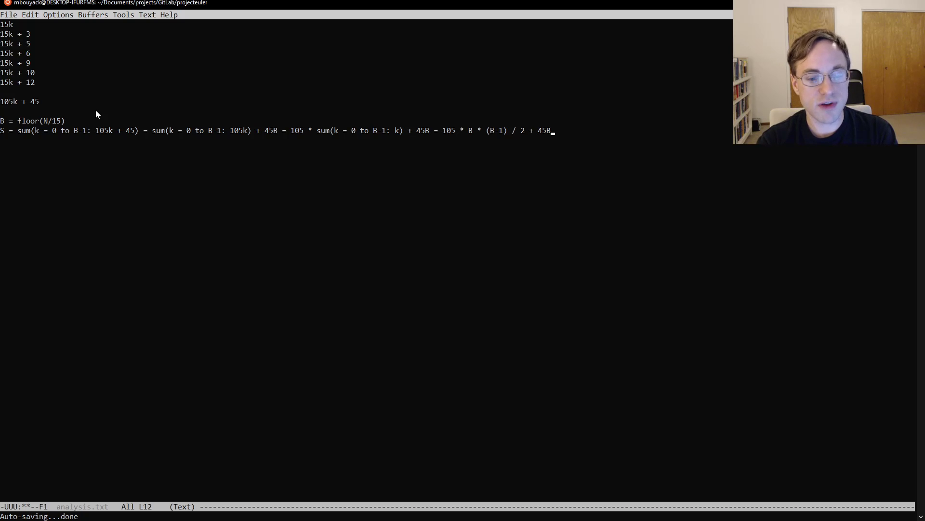
mouse_move(206, 277)
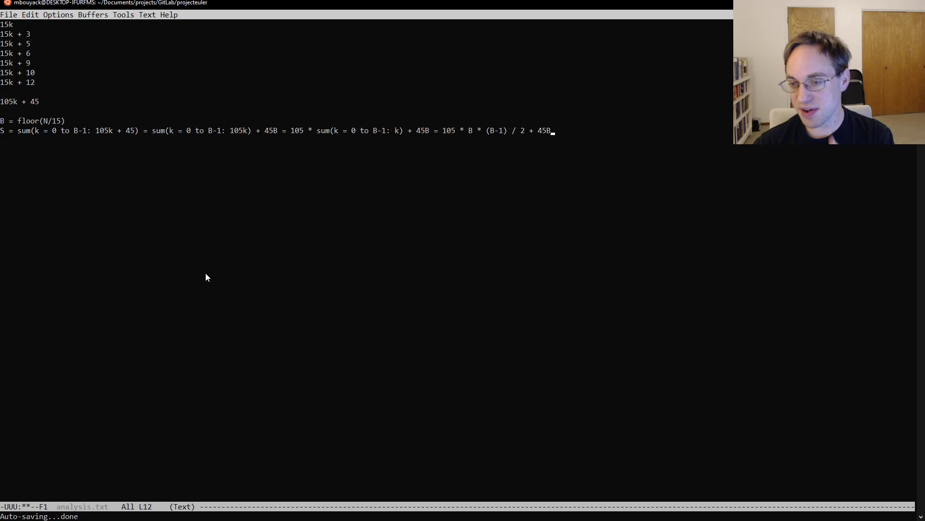
mouse_move(204, 311)
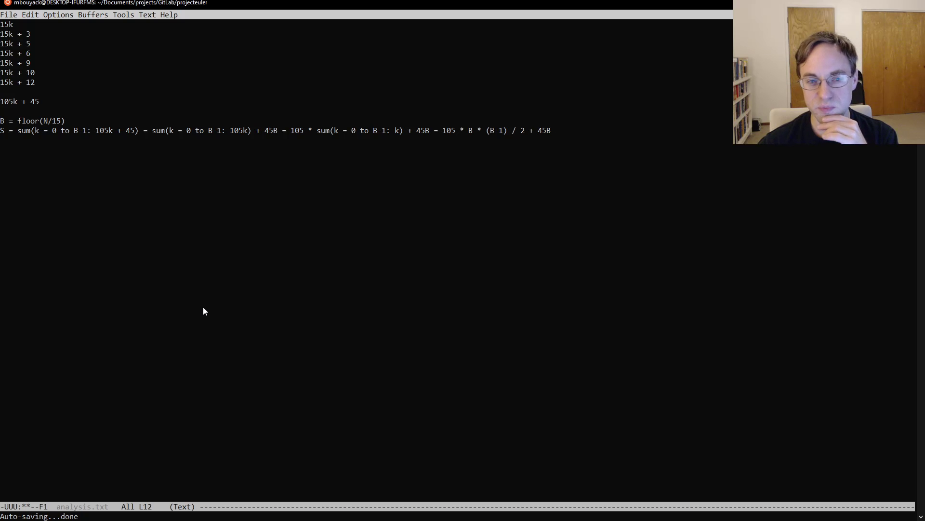
mouse_move(395, 480)
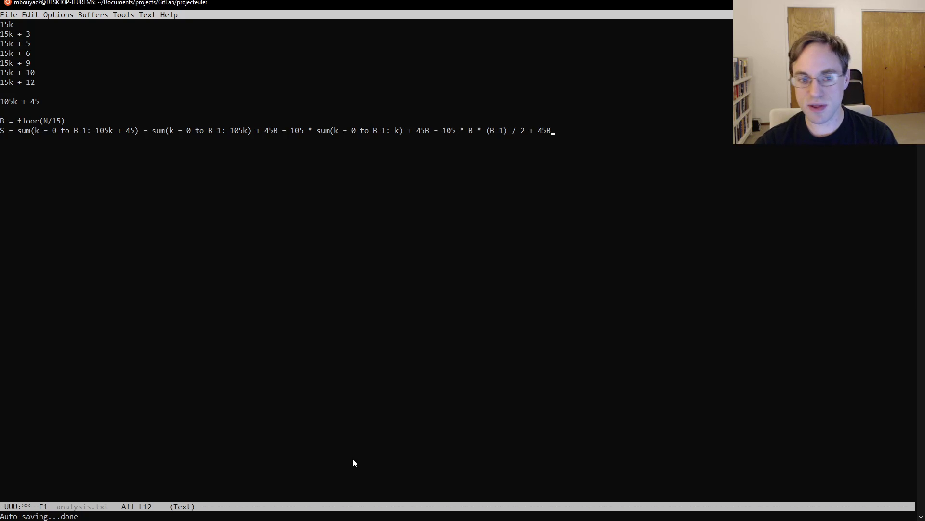
Add the test-case line N = 10, S = 23 below the formula.
text(sum)
text(N = 10,)
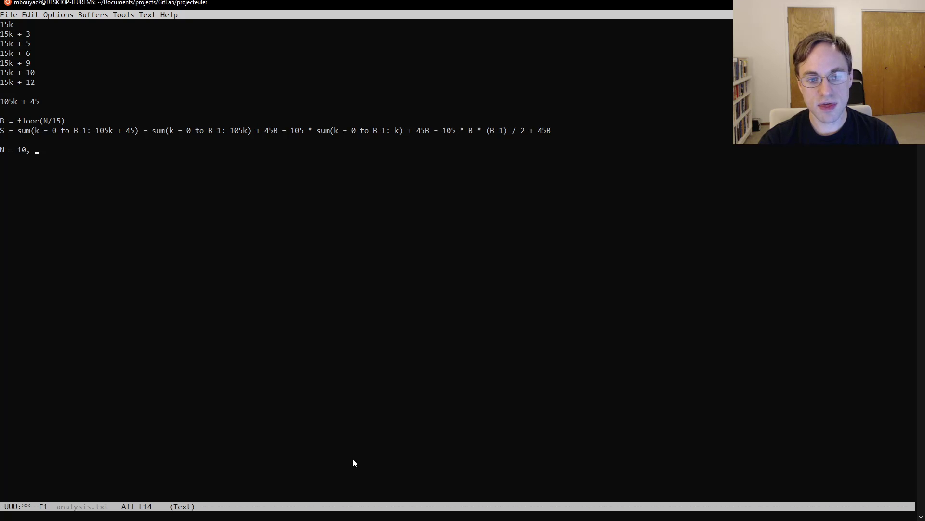
text(S = 23)
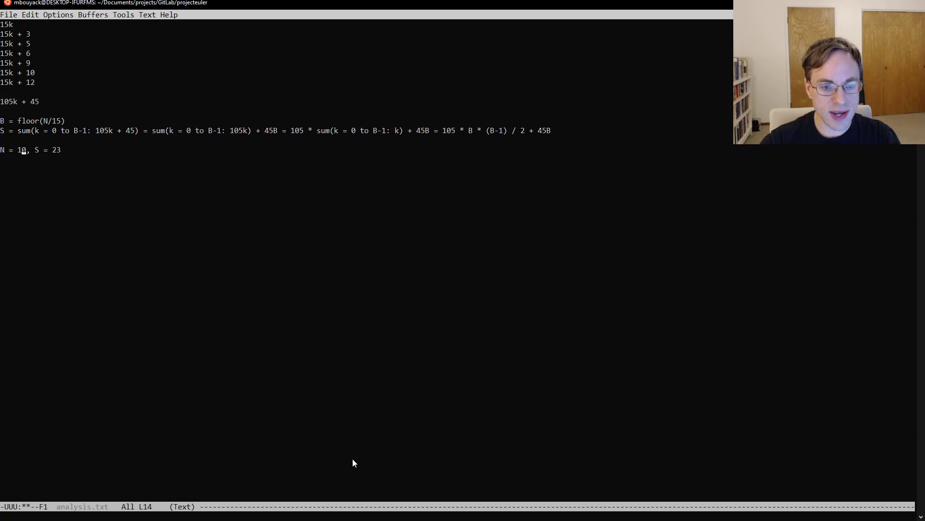
key(Return)
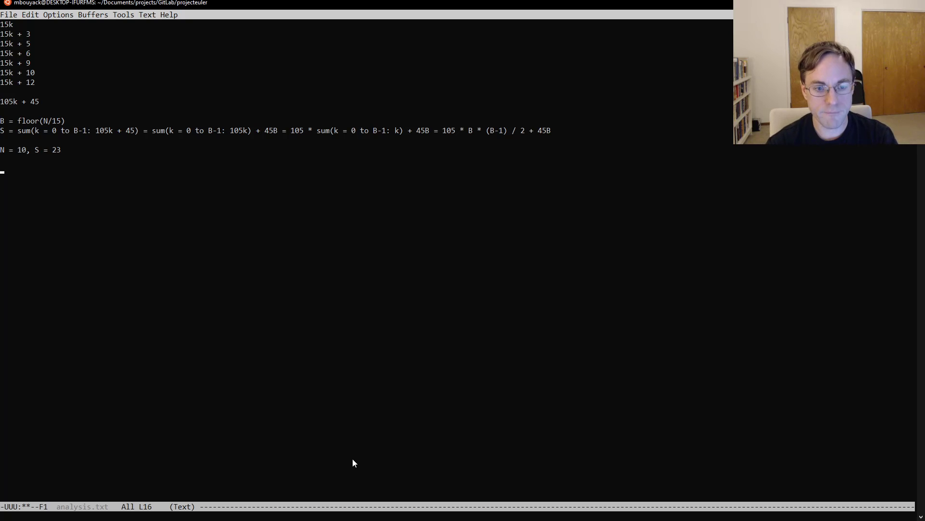
Start the second test case with N = 15, S, correcting 10 to 15.
text(N =)
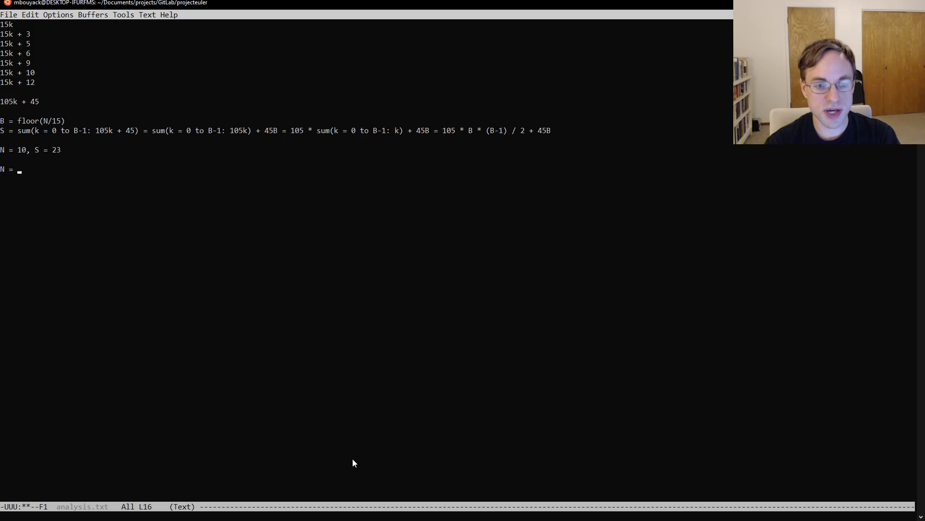
text(10)
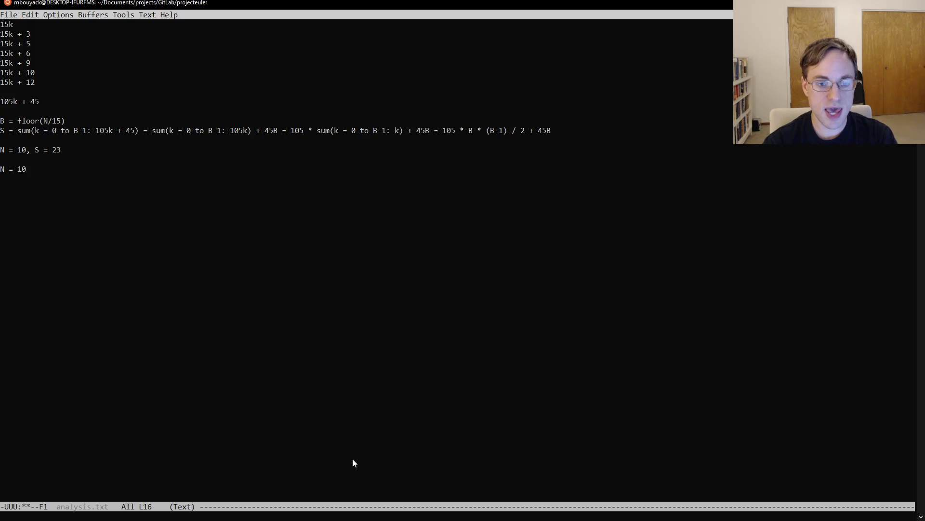
key(BackSpace)
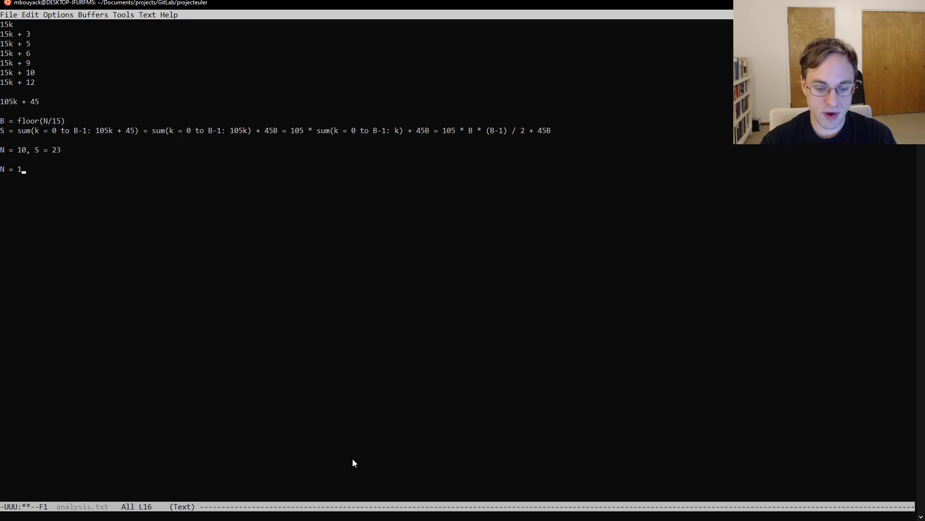
text(5)
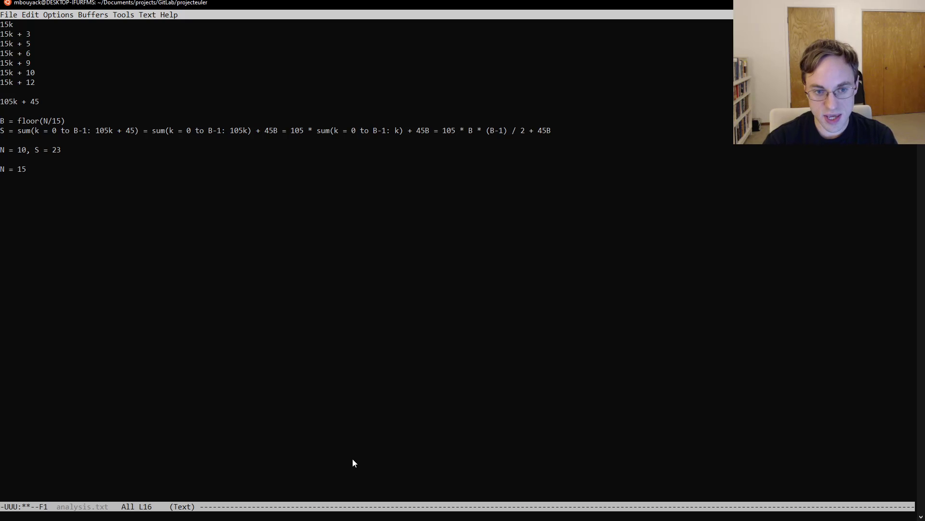
text(, S = 23)
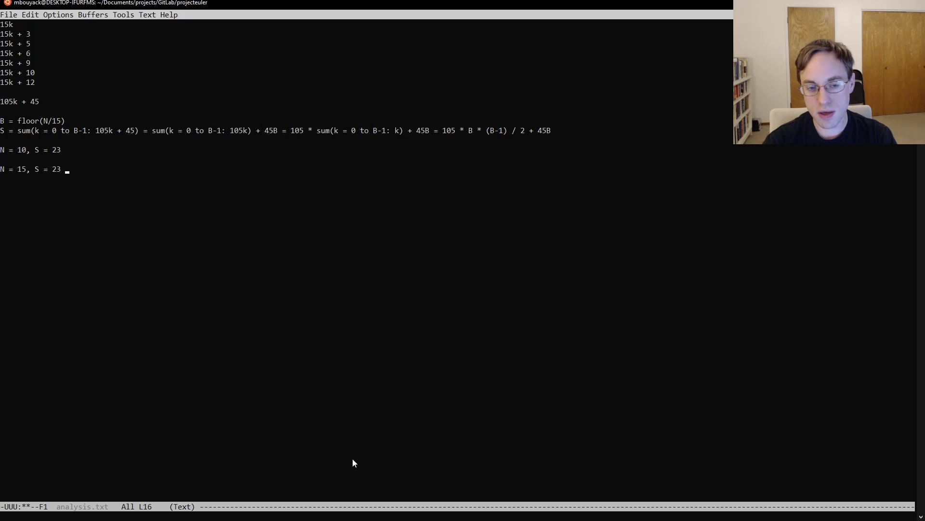
Complete S = 23 + 10 + 12 = 45 and take the closed form 105 * B * (B-1) / 2 + 45B for checking.
text(+)
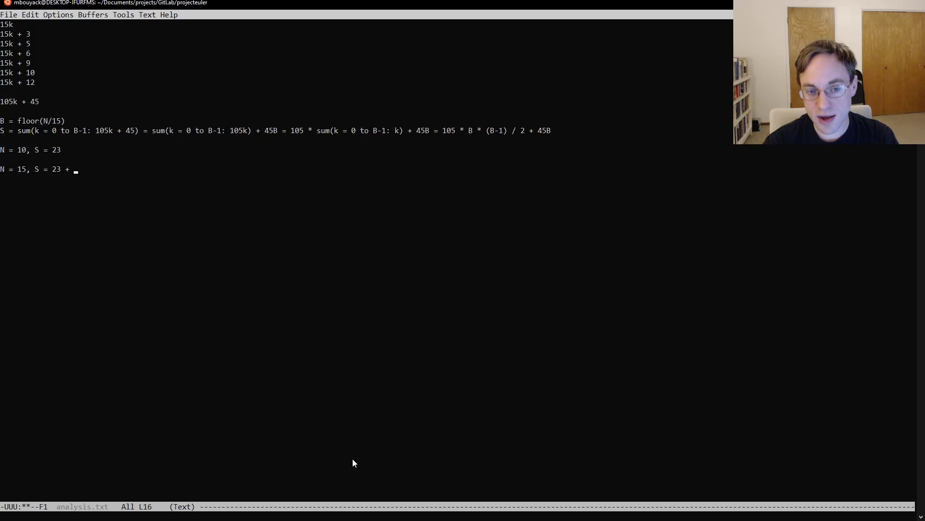
text(10 +)
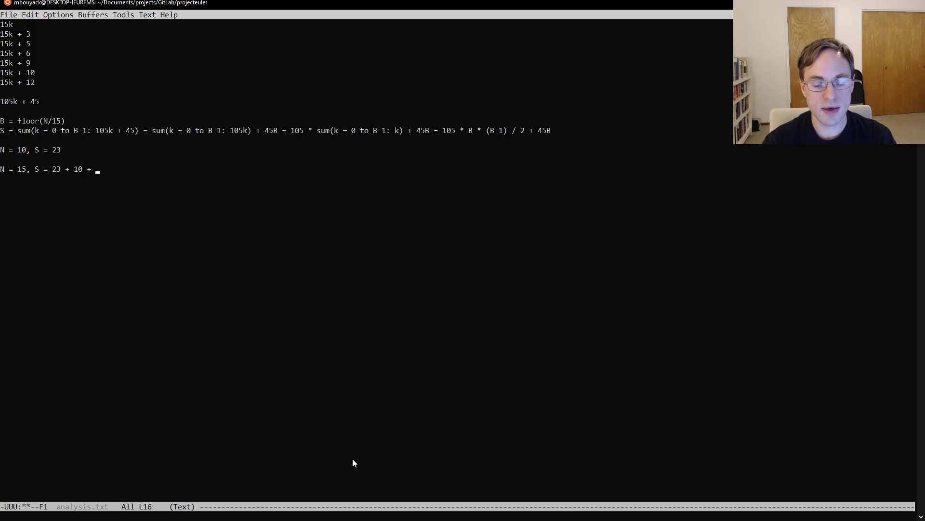
text(12)
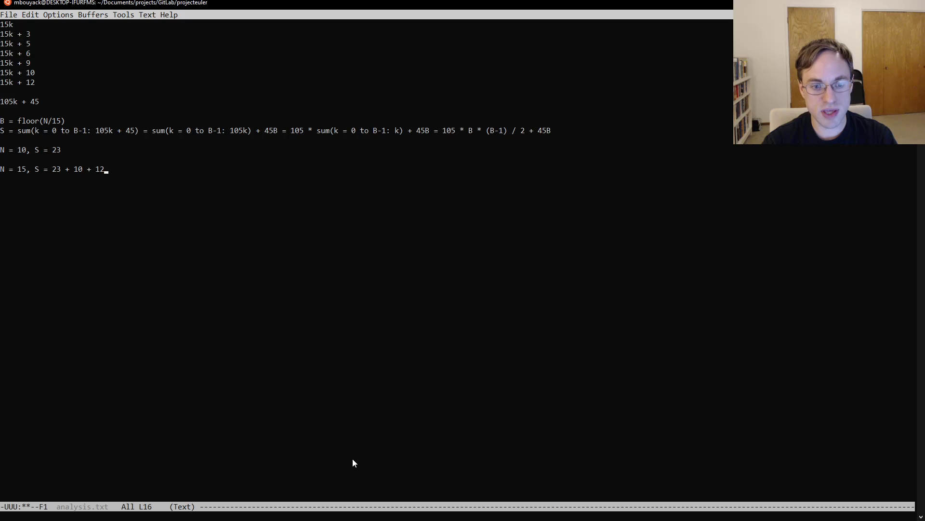
text(=)
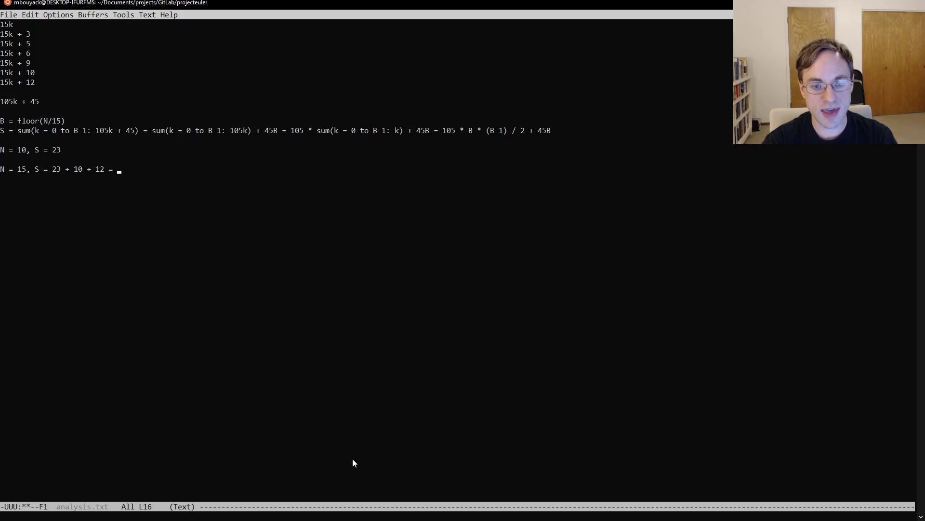
text(45)
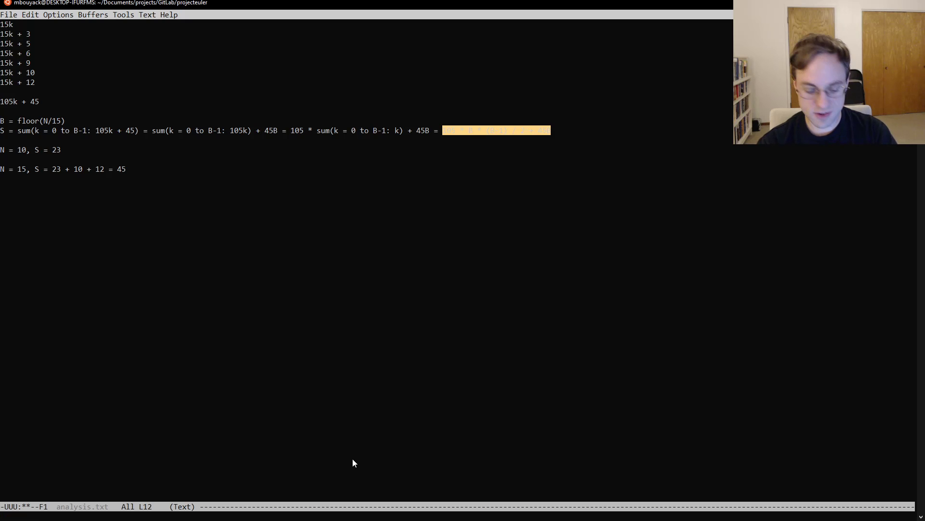
text(105 * B * (B-1) / 2 + 45B)
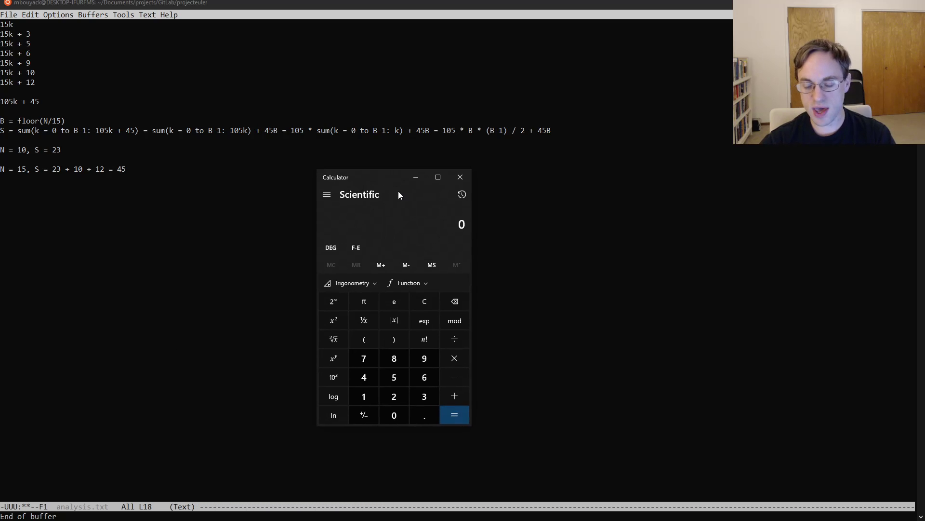
In Calculator, get 1000 ÷ 15 ≈ 66.67 and 66 × 15 = 990.
click(394, 415)
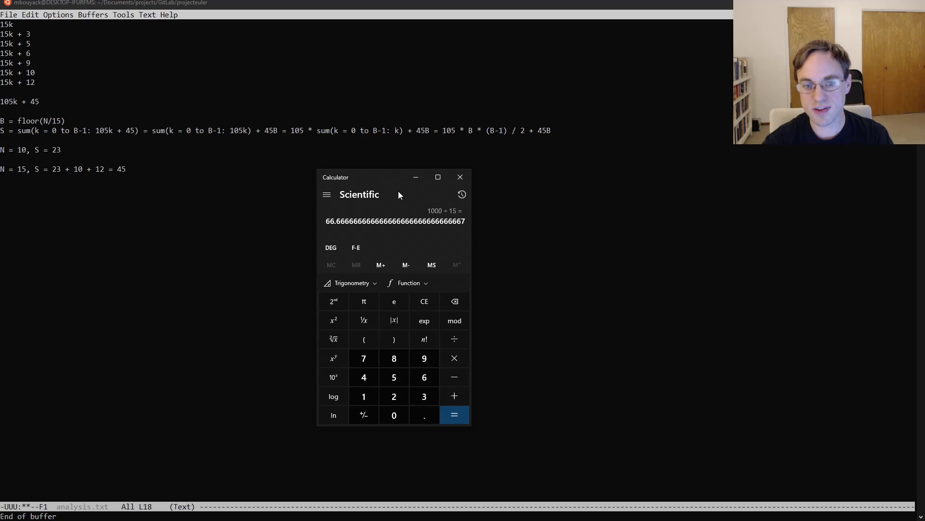
click(425, 300)
text(66)
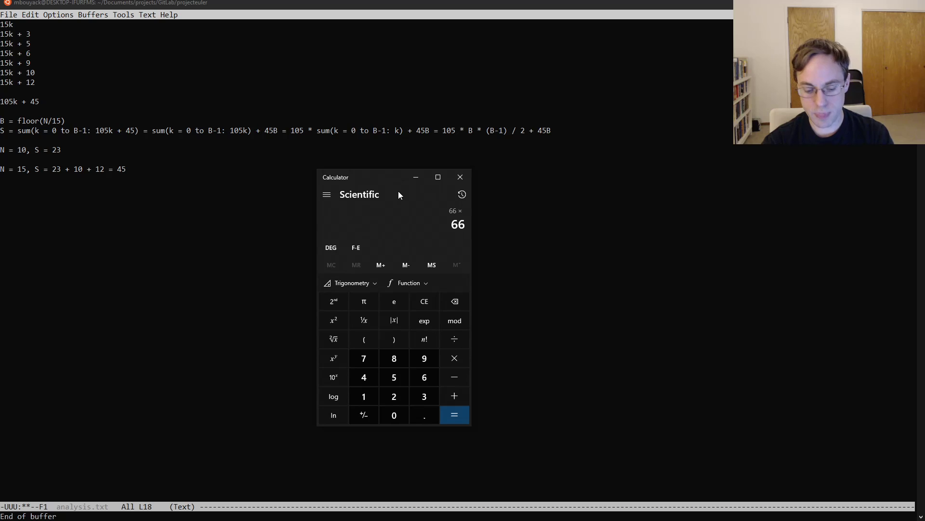
click(454, 415)
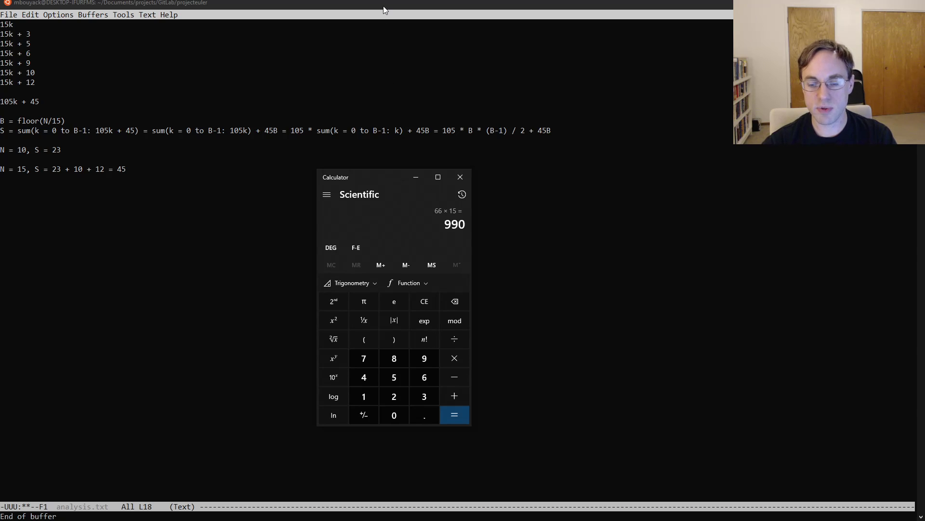
Clear and enter 105 × 66 × 65 ÷ 2 for the N = 1000 block sum.
click(424, 300)
text(105)
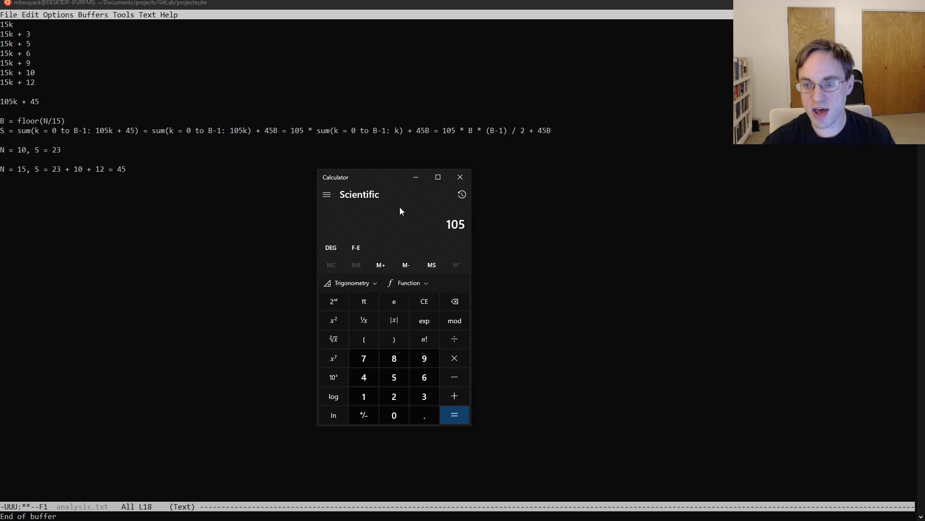
click(455, 357)
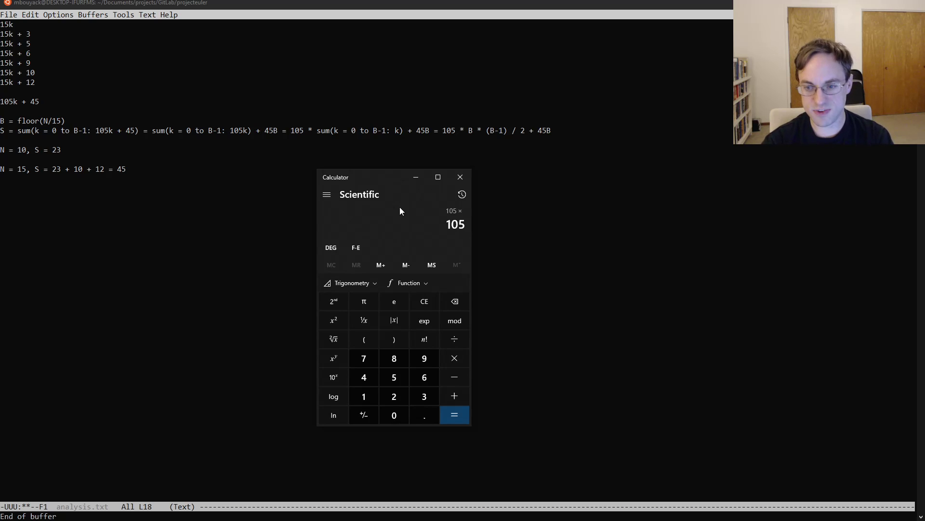
click(425, 377)
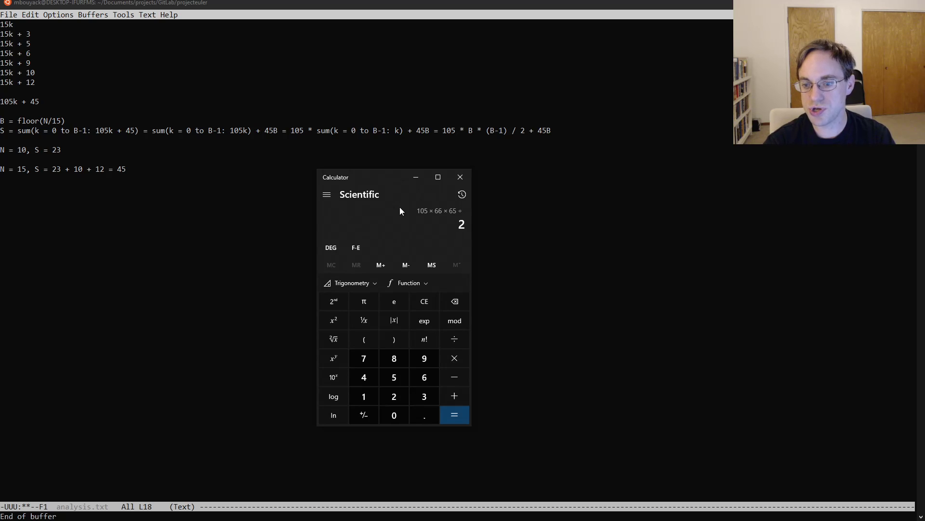
click(454, 414)
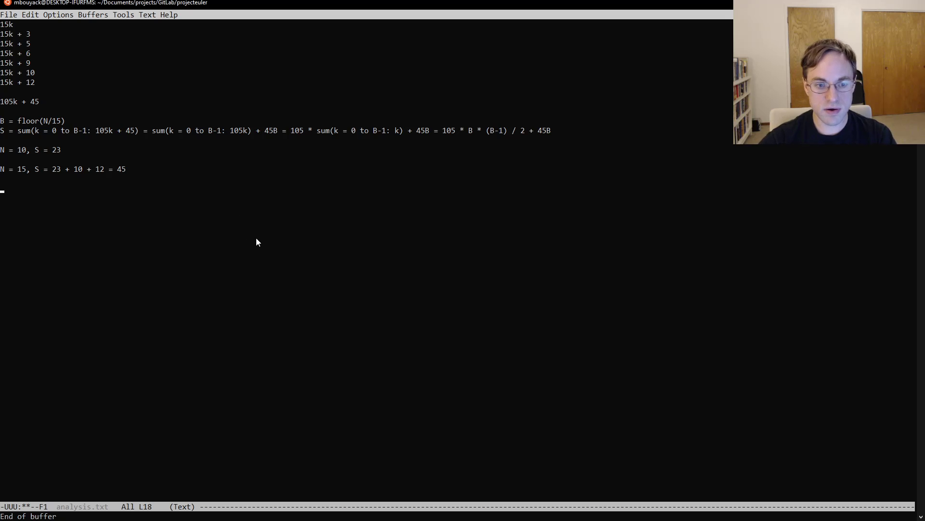
Record the test case N = 990, S = 228195 in analysis.txt.
text(N =)
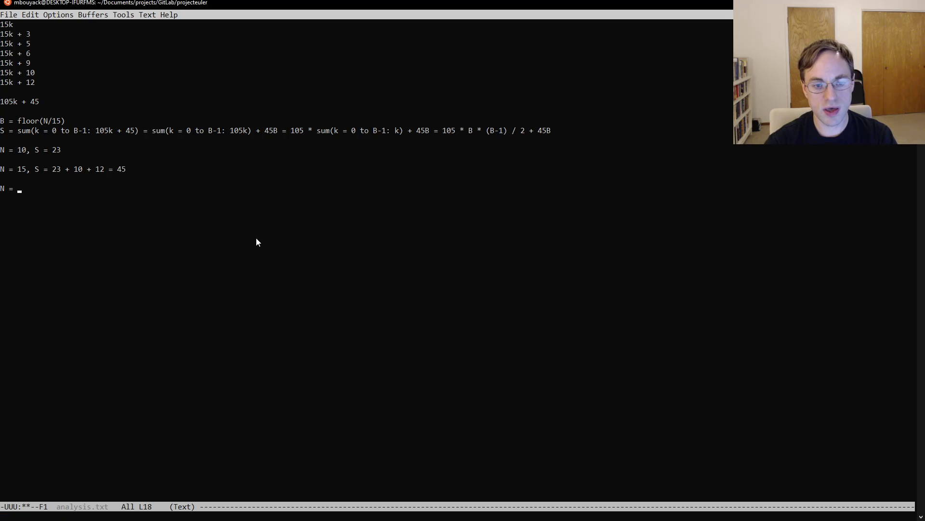
text(100)
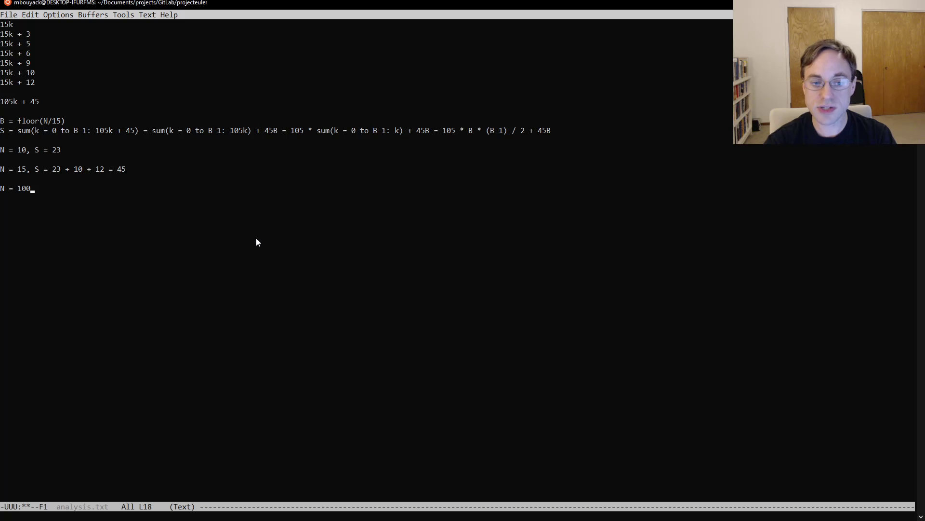
text(90, S =)
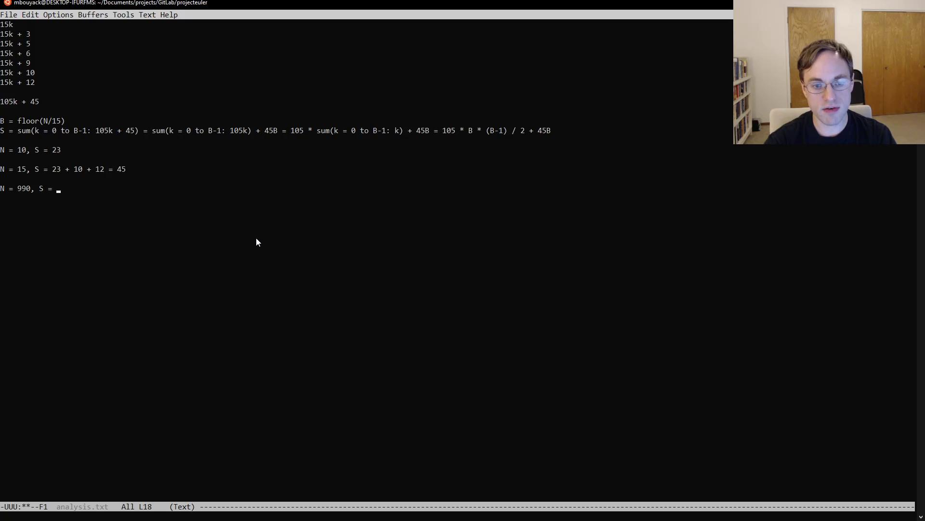
text(228195)
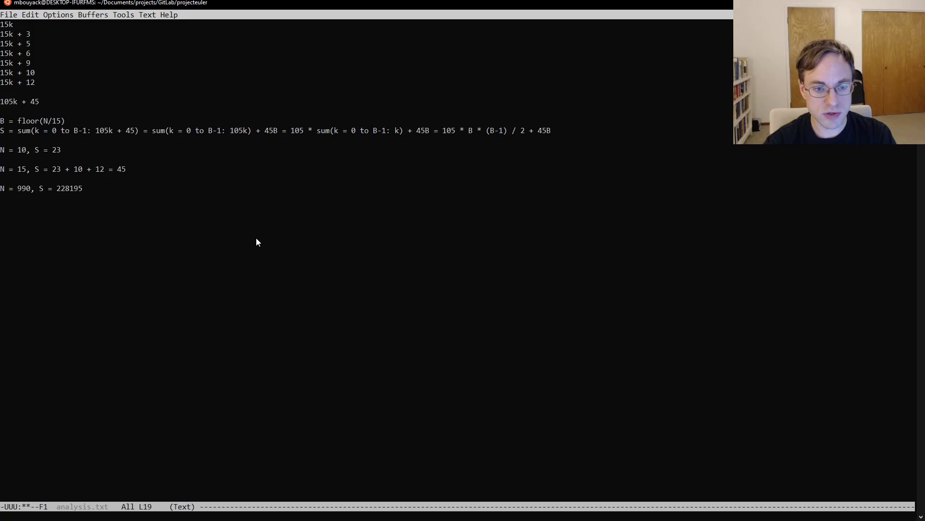
Record N = 1000 as S = 228195 + 990 + 993 + 995 + 996 + 999, removing the stray trailing term.
text(N = 1000)
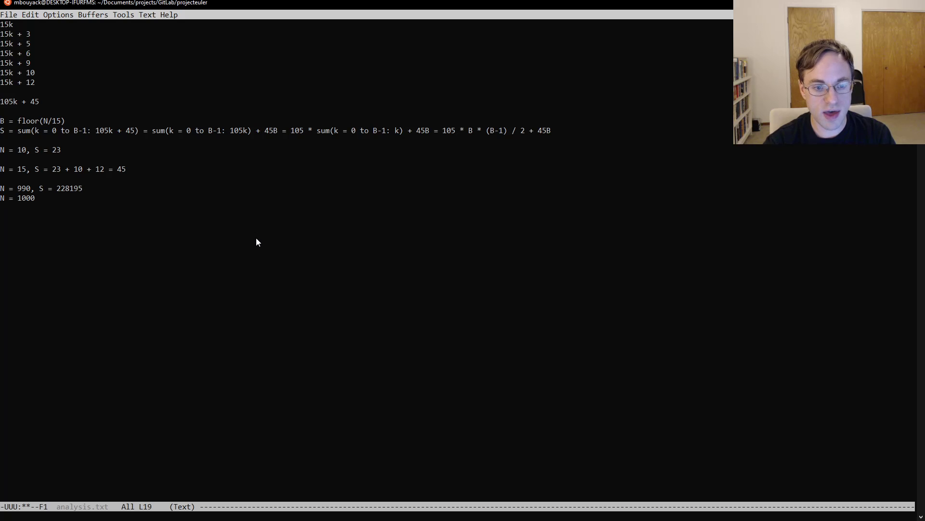
text(, 22)
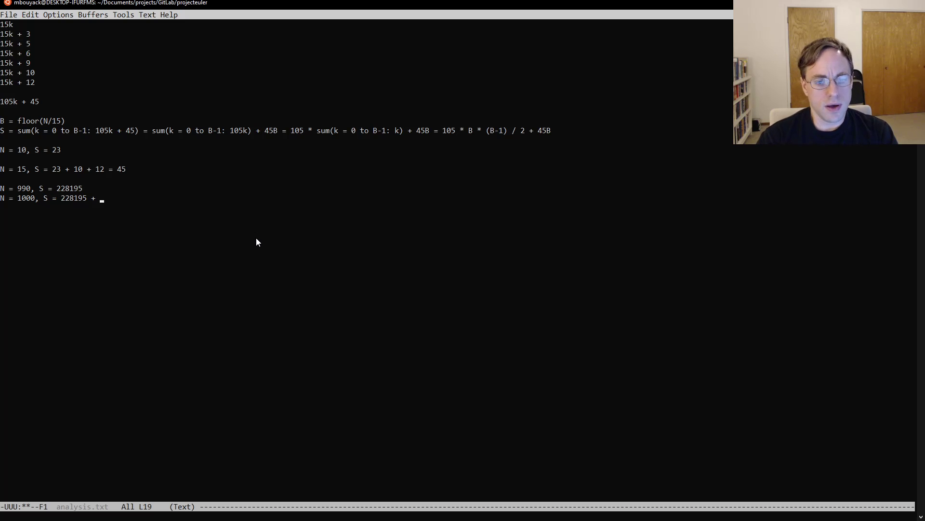
text(990)
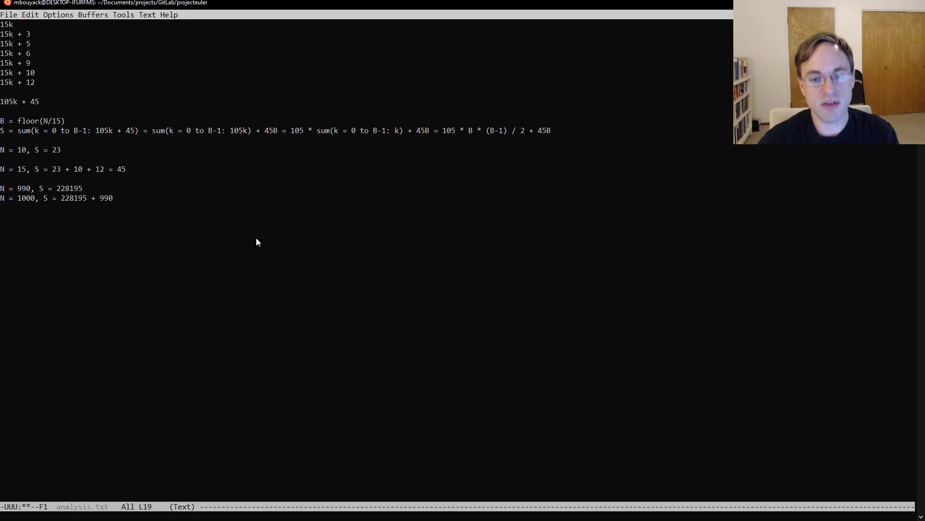
text(+)
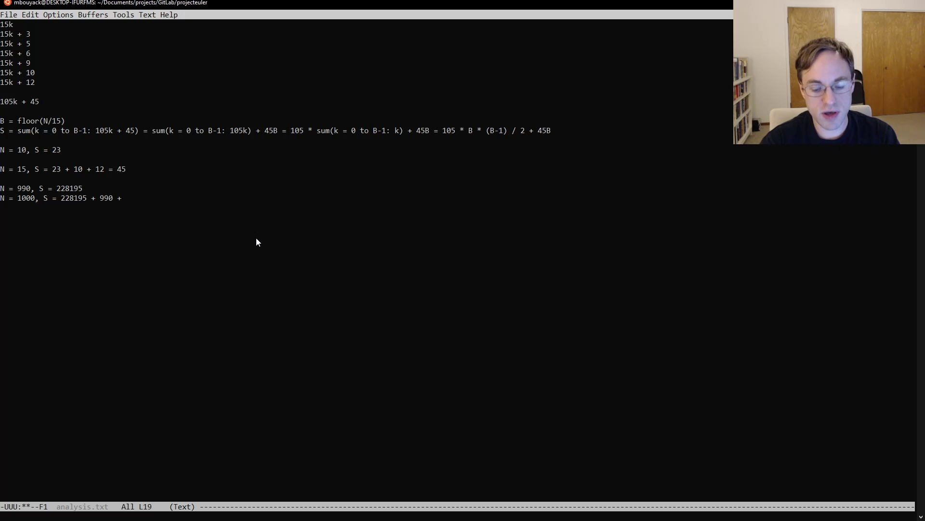
text(993)
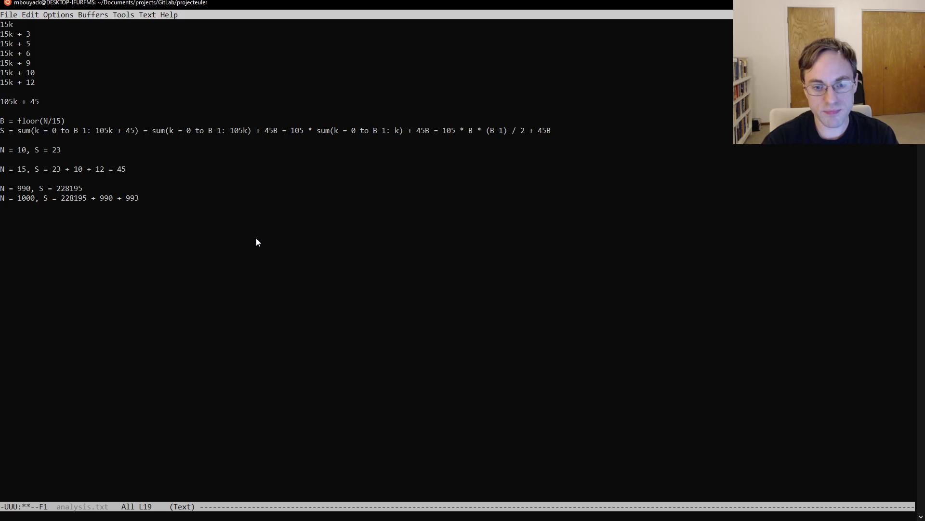
text(+ 995)
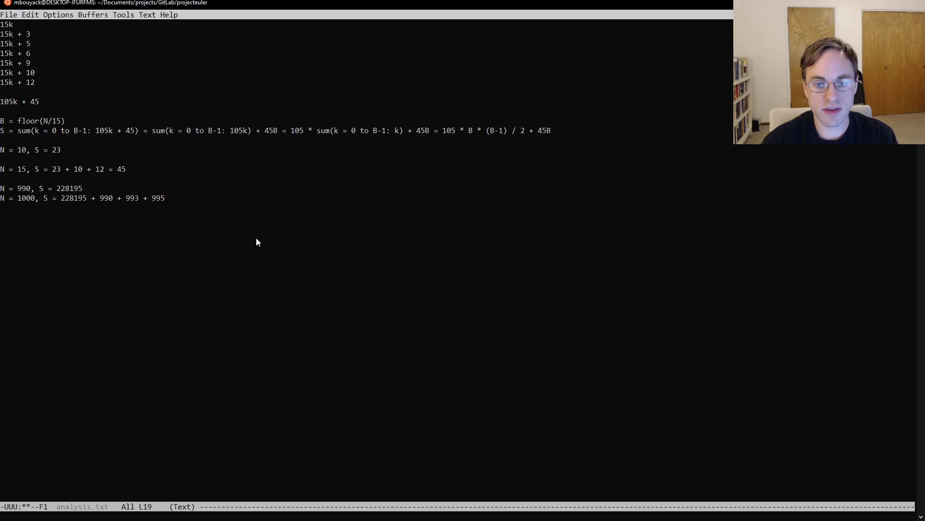
text(+ 996)
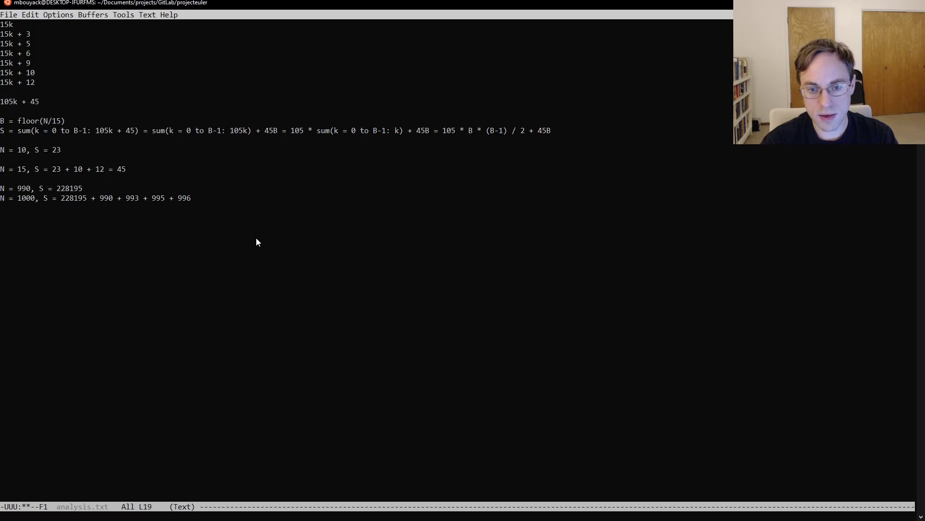
text(+ 99)
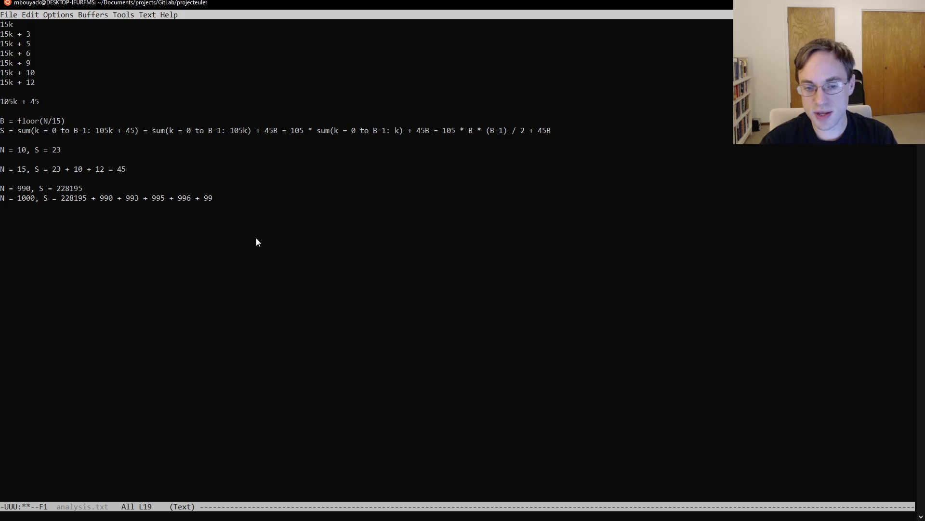
text(9)
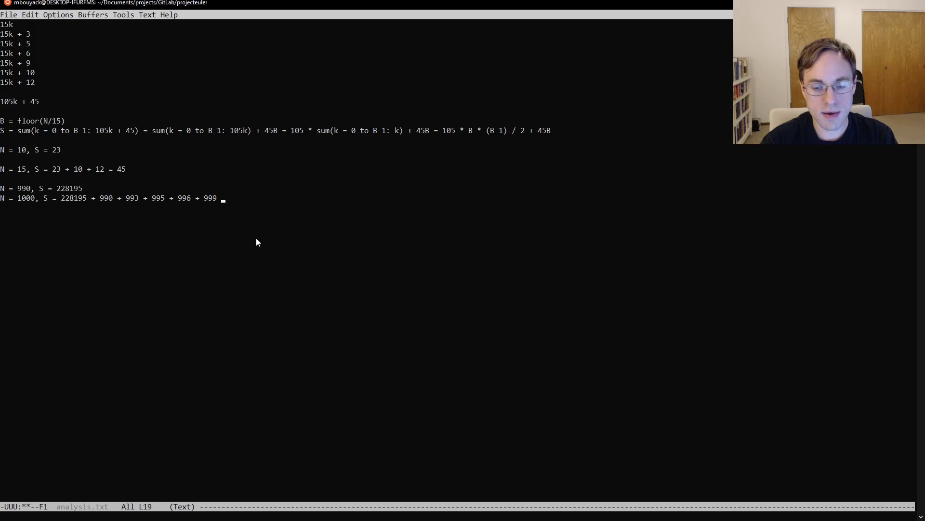
text(+ 9)
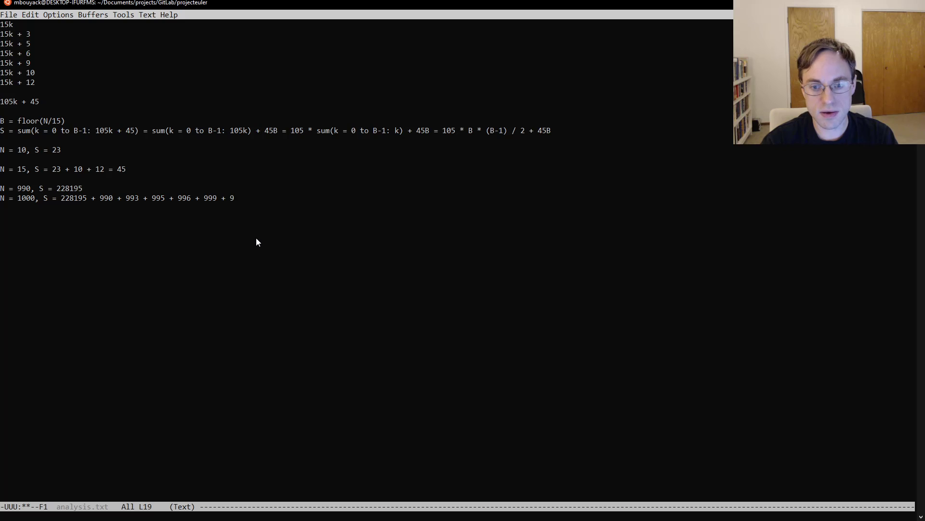
key(BackSpace)
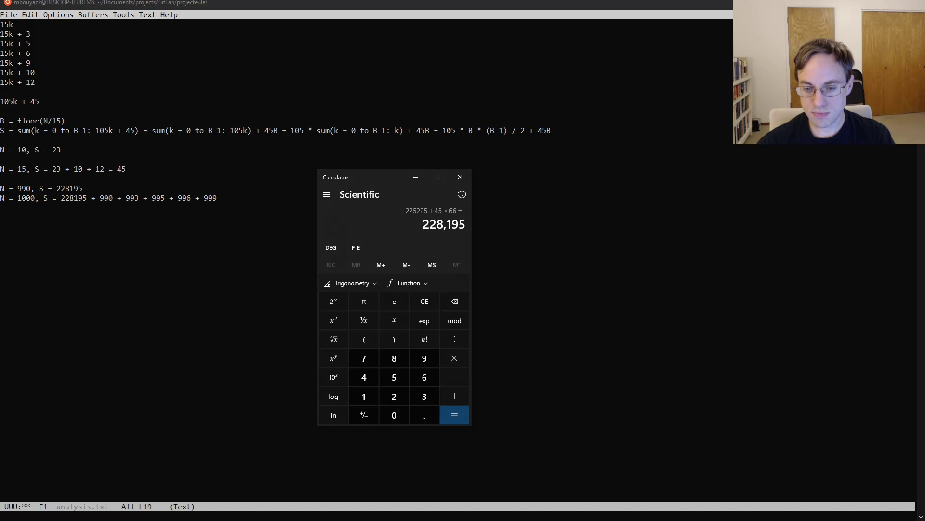
Total 228195 + 990 + 993 + 995 + 996 + 999 in Calculator and note the result = 233168.
click(424, 301)
text(990)
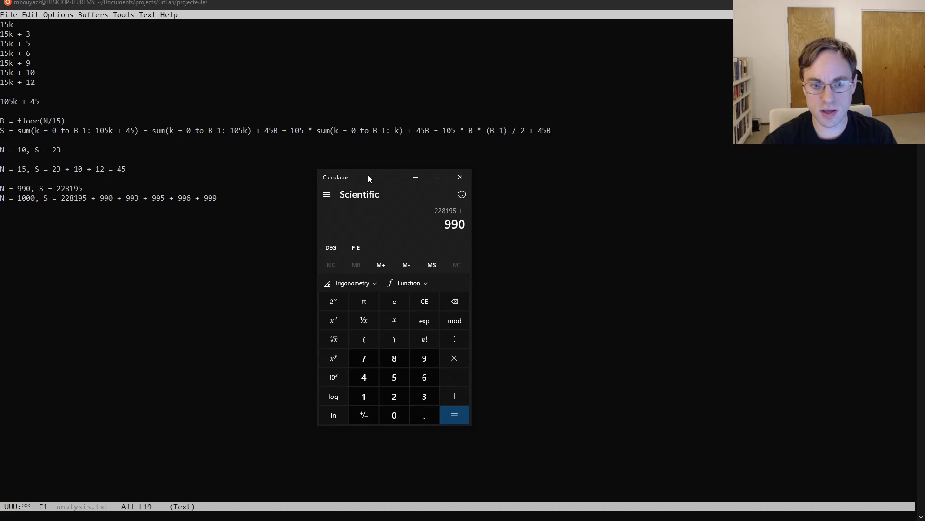
click(454, 396)
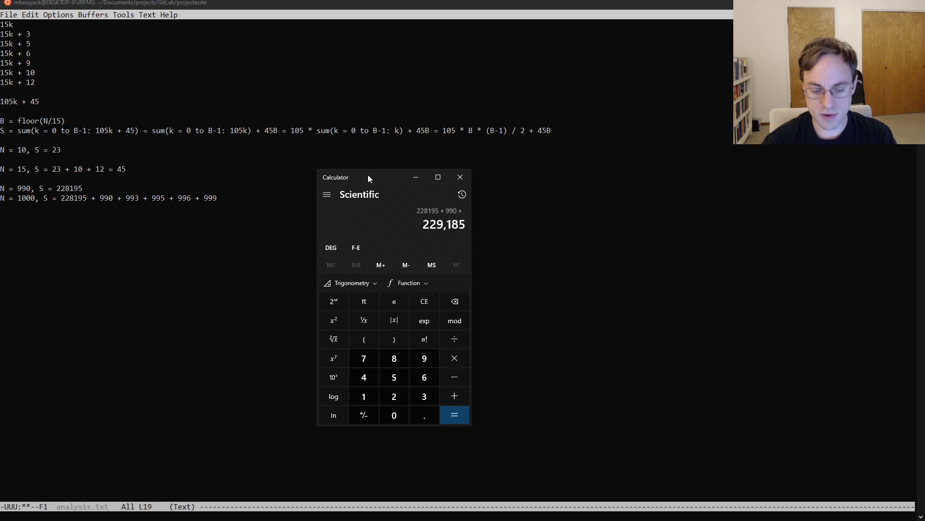
click(423, 396)
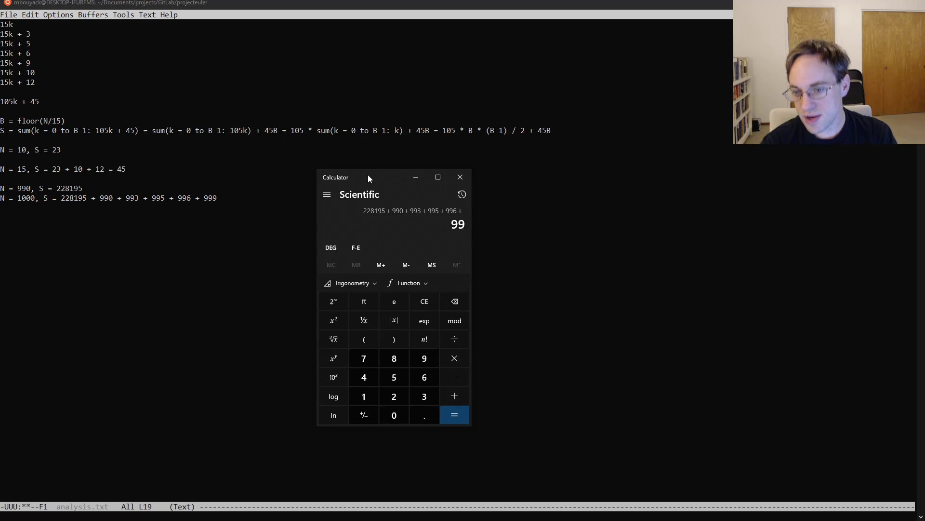
click(454, 414)
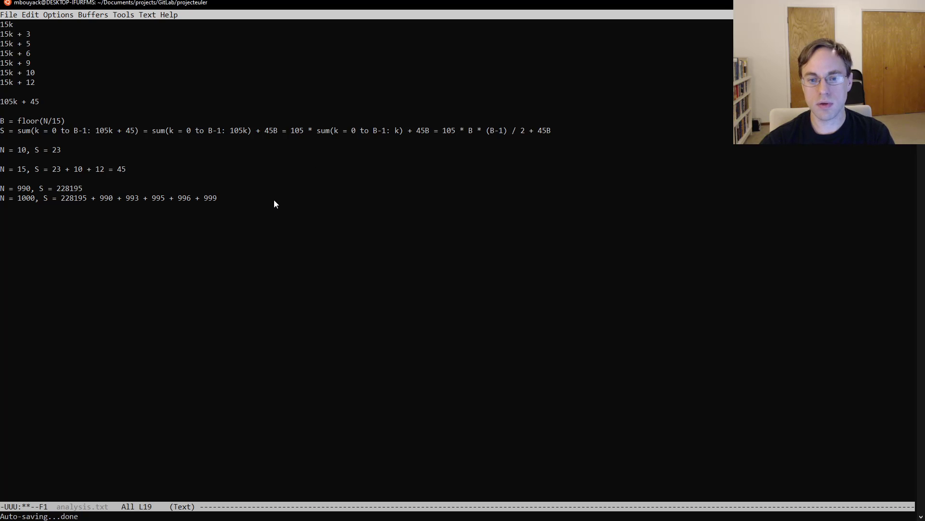
text(= 233168)
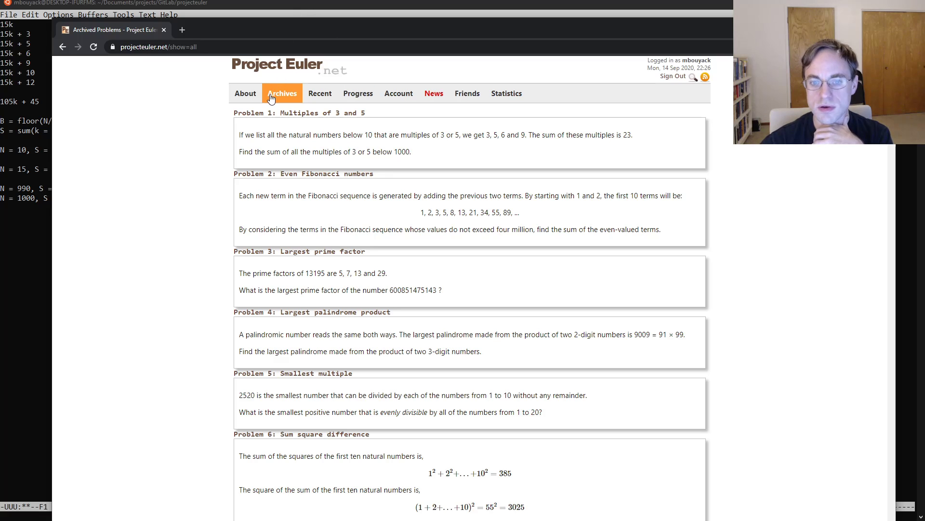
From the archive, bring up Problem 1 'Multiples of 3 and 5' and select its answer 233168 to compare.
click(282, 93)
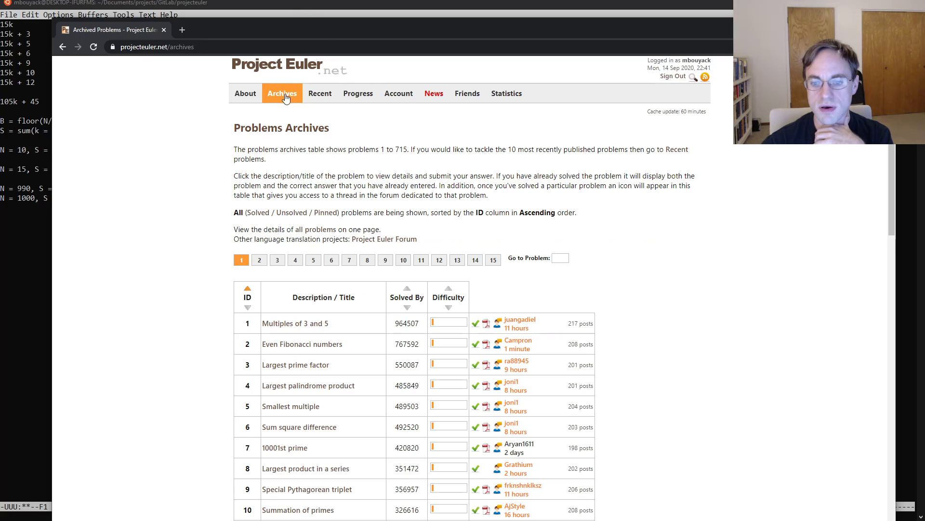
click(295, 323)
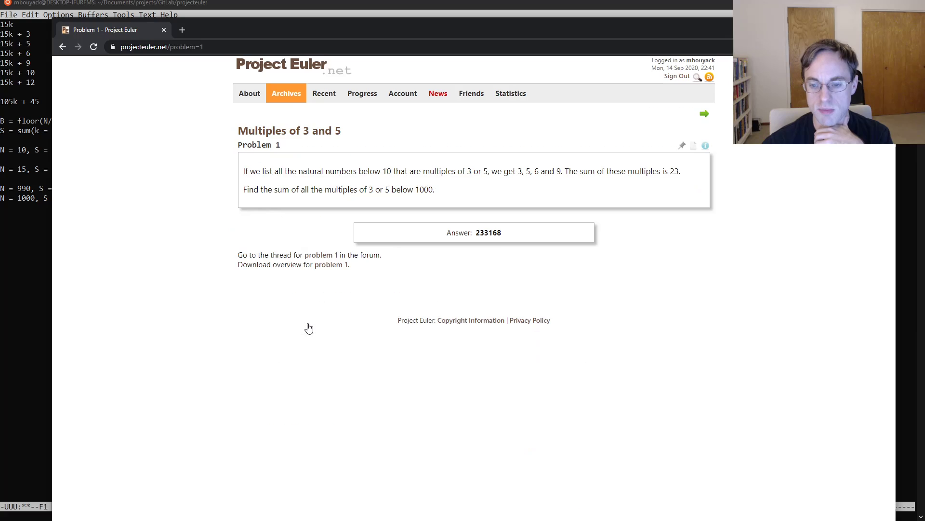
double_click(487, 232)
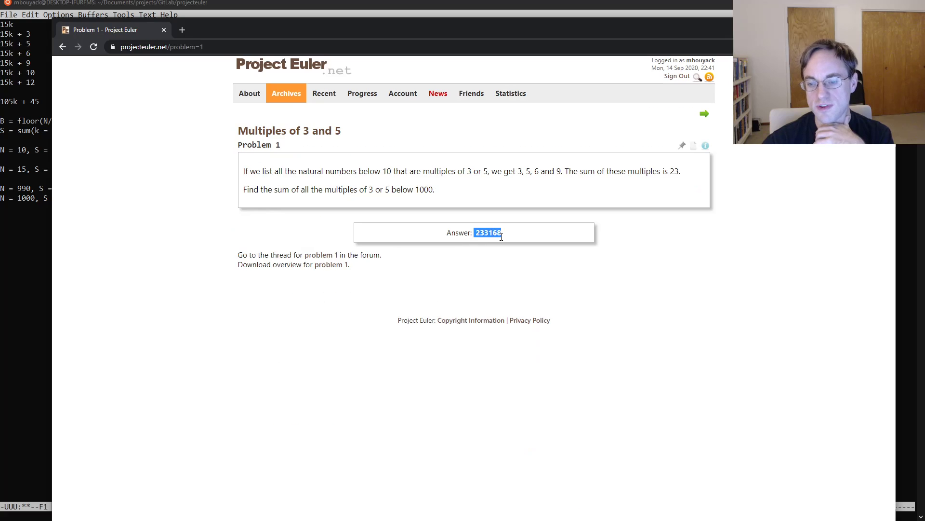
mouse_move(445, 338)
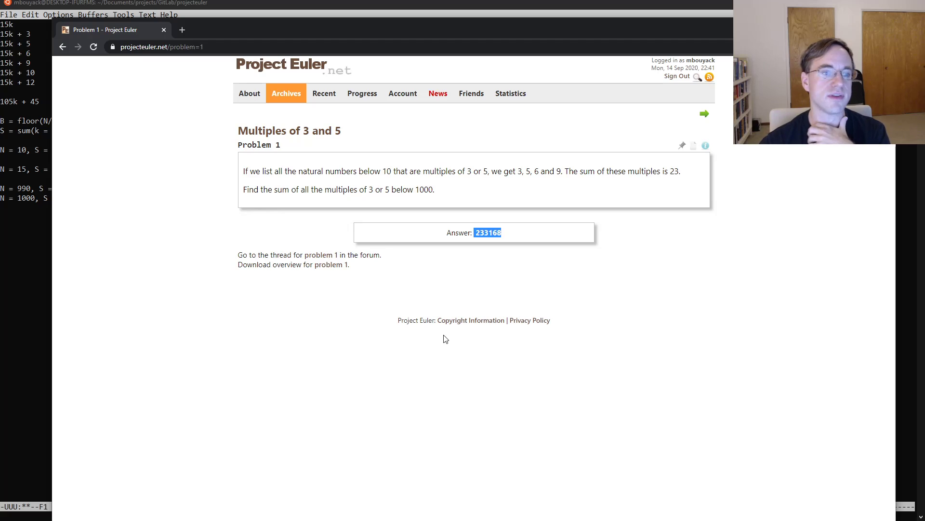